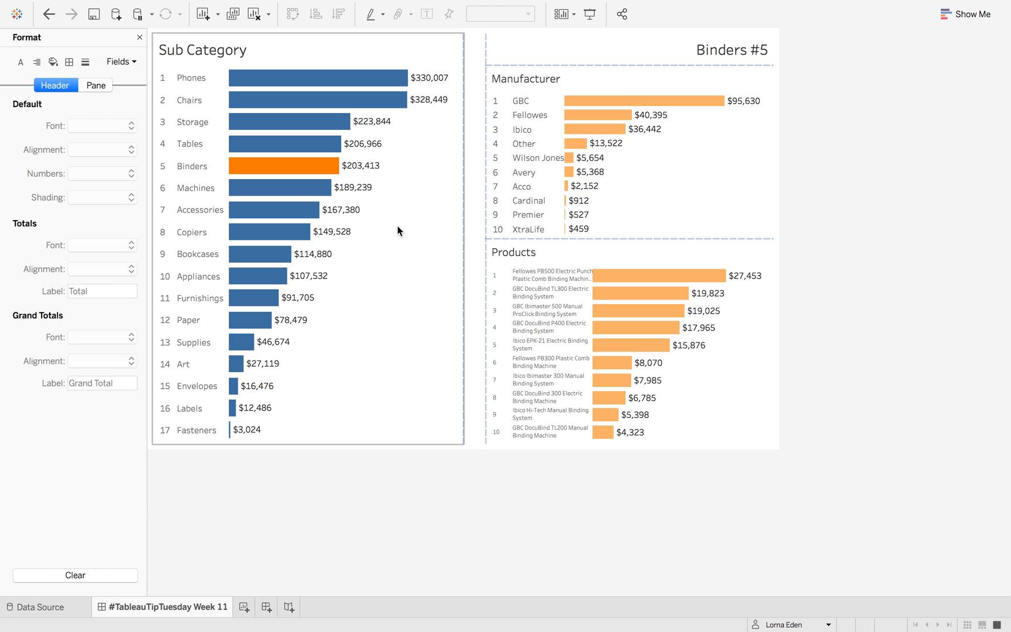
{"action": "mouse_move", "coordinate": [283, 210]}
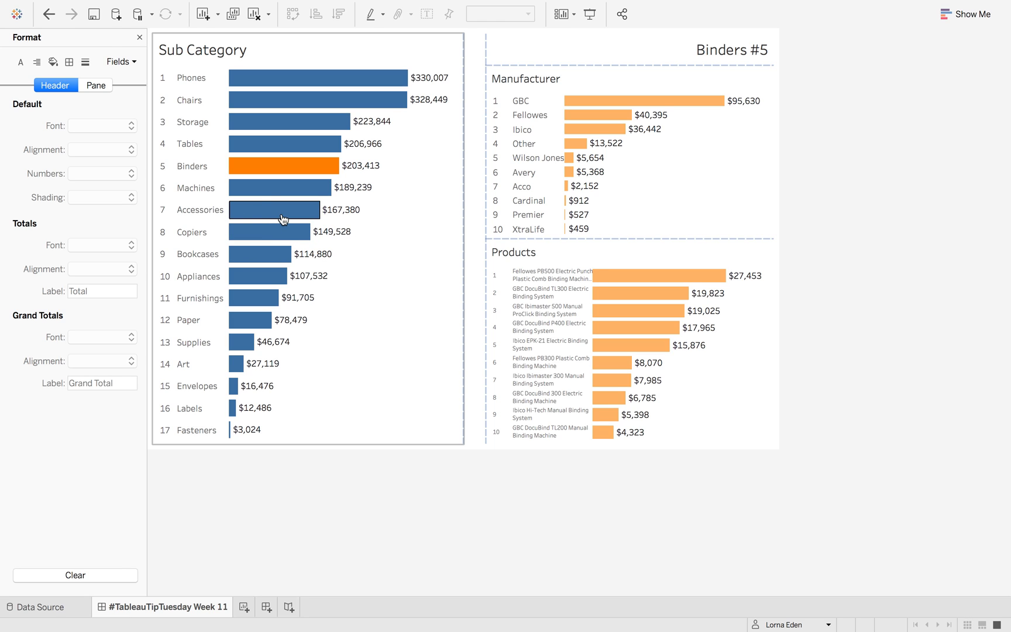
- Select the Accessories bar so the title reads Accessories #7 and the top-10 charts follow
{"action": "left_click", "coordinate": [273, 209]}
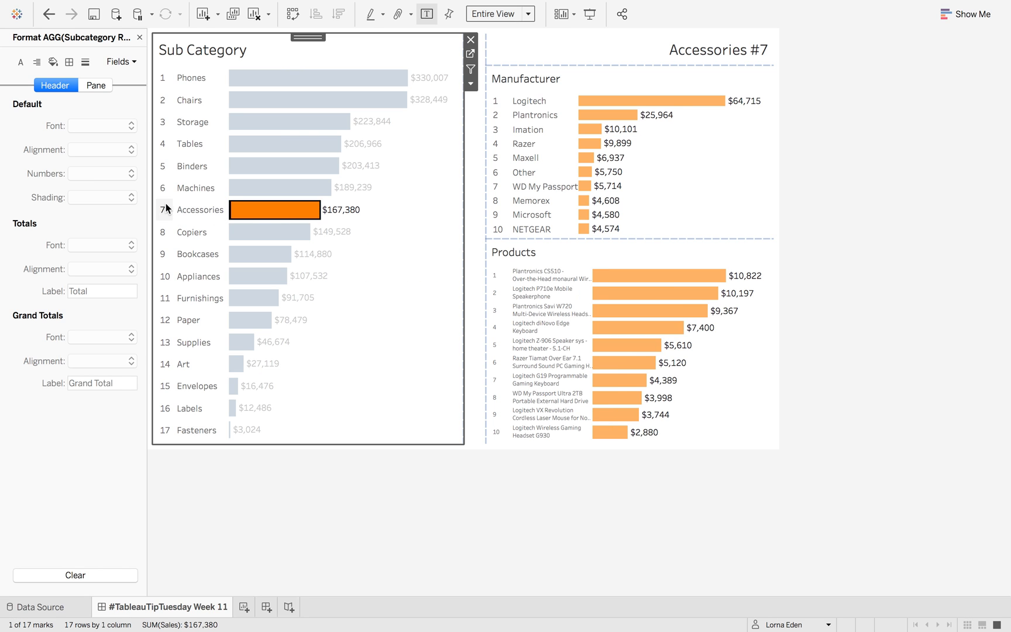
{"action": "mouse_move", "coordinate": [659, 62]}
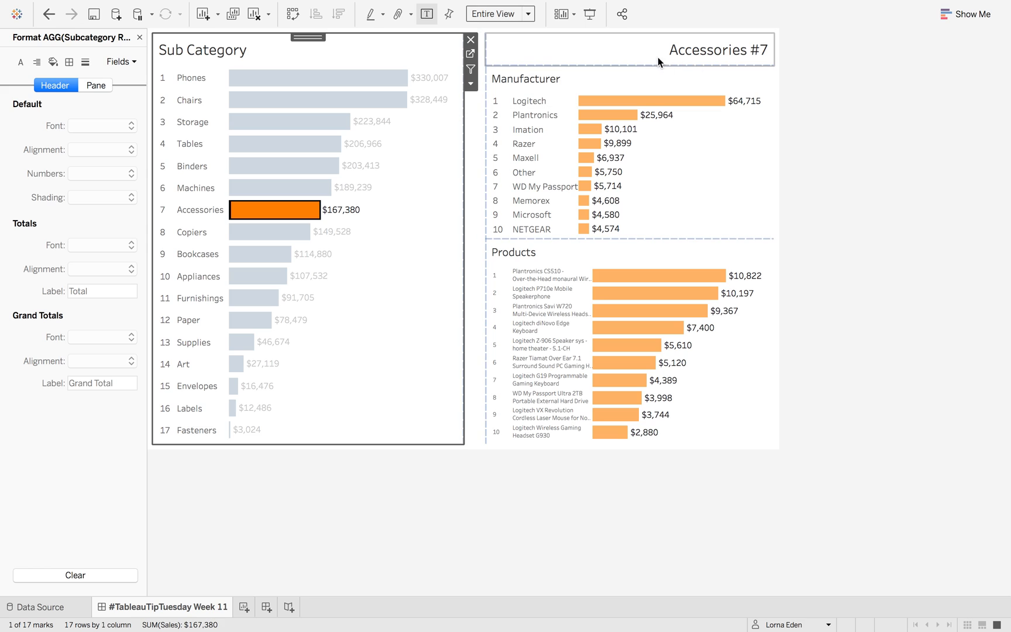
{"action": "mouse_move", "coordinate": [766, 64]}
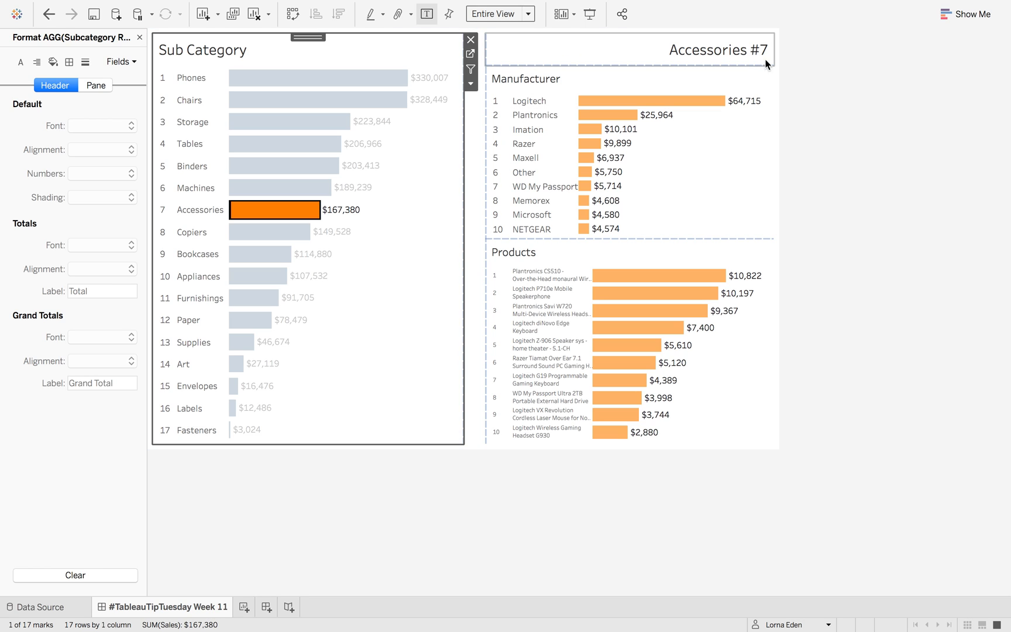
{"action": "mouse_move", "coordinate": [744, 66]}
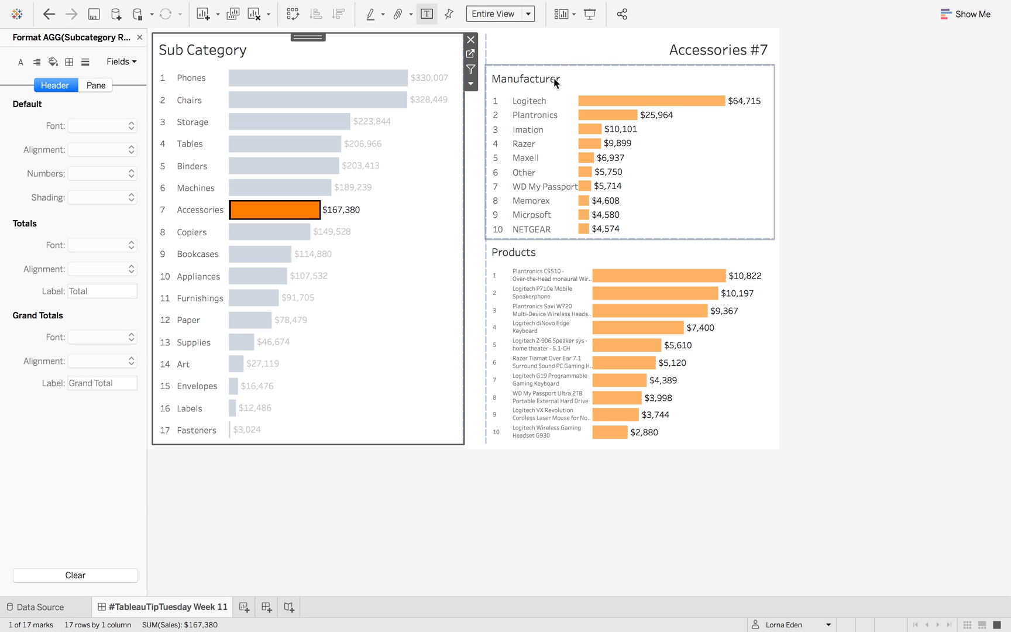
{"action": "mouse_move", "coordinate": [699, 159]}
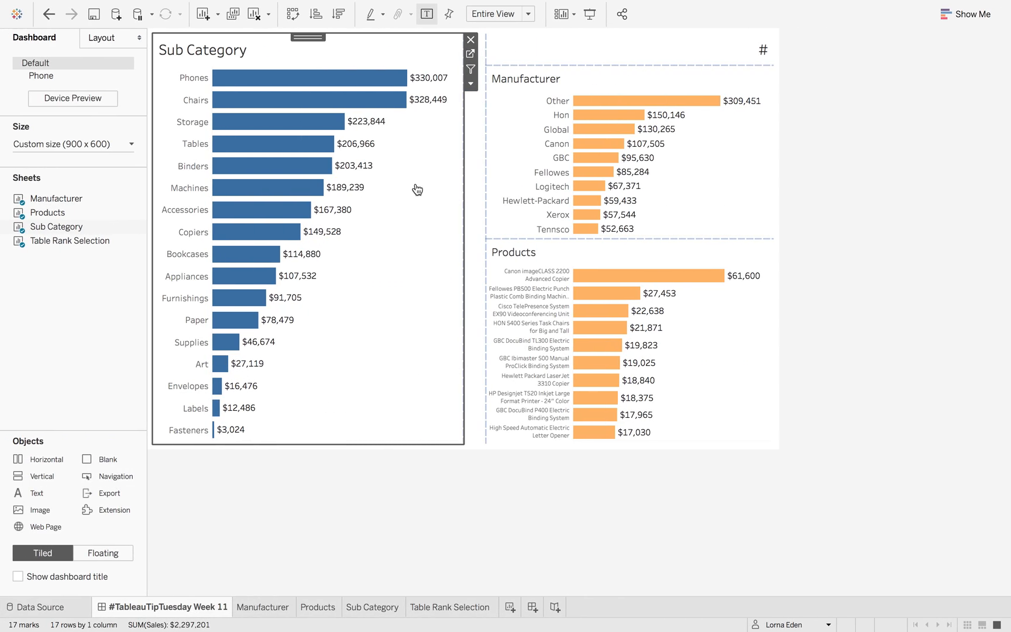
{"action": "mouse_move", "coordinate": [444, 222]}
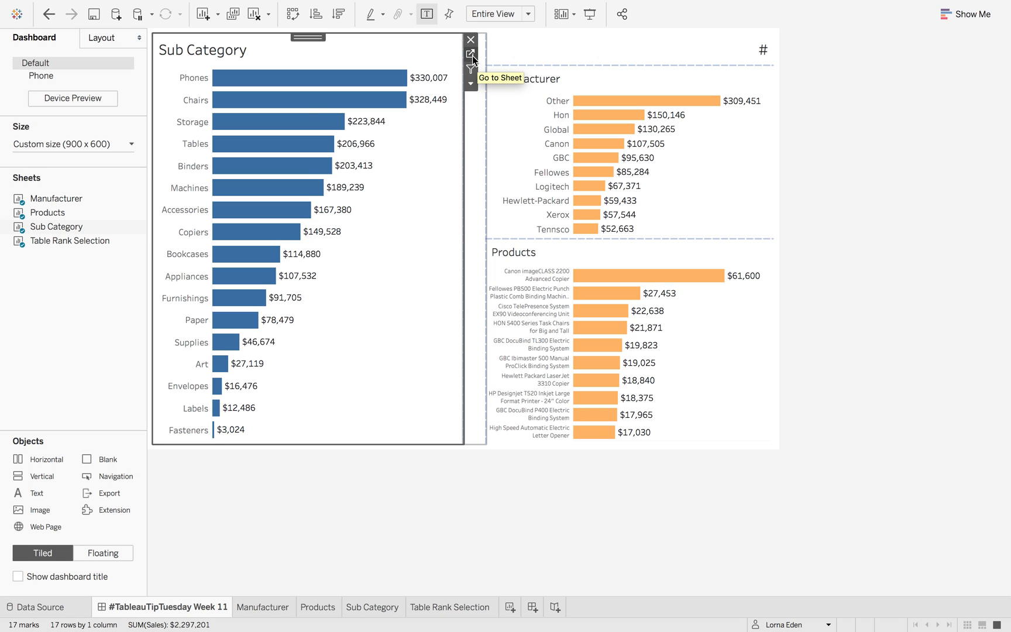
- Jump from the dashboard's Sub Category chart to its standalone worksheet
{"action": "left_click", "coordinate": [471, 53]}
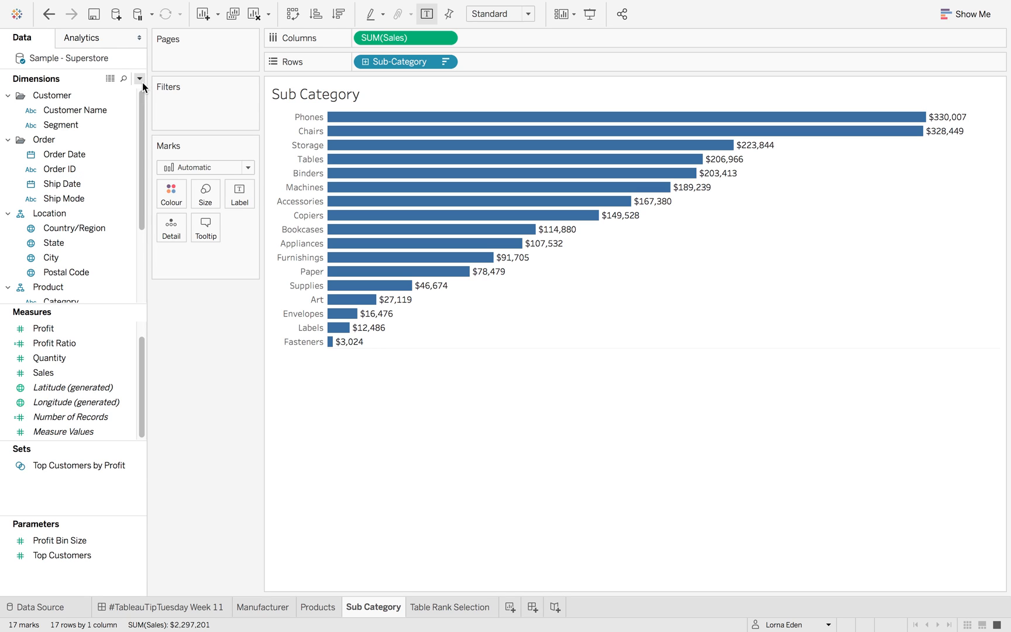
- Create a String parameter named Subcat from the Data pane
{"action": "left_click", "coordinate": [139, 79]}
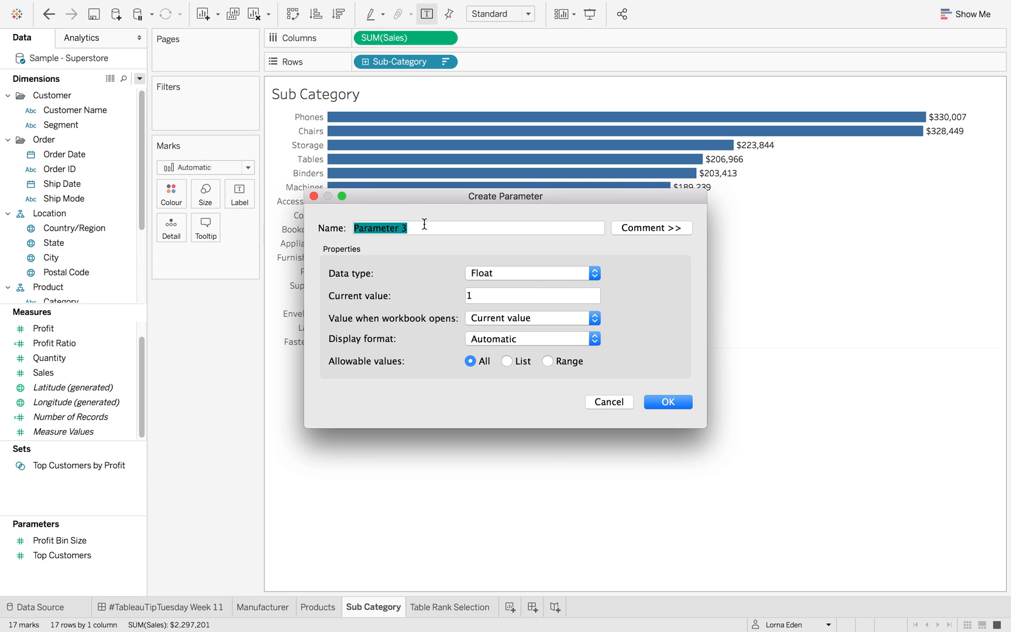
{"action": "type", "text": "Subcat"}
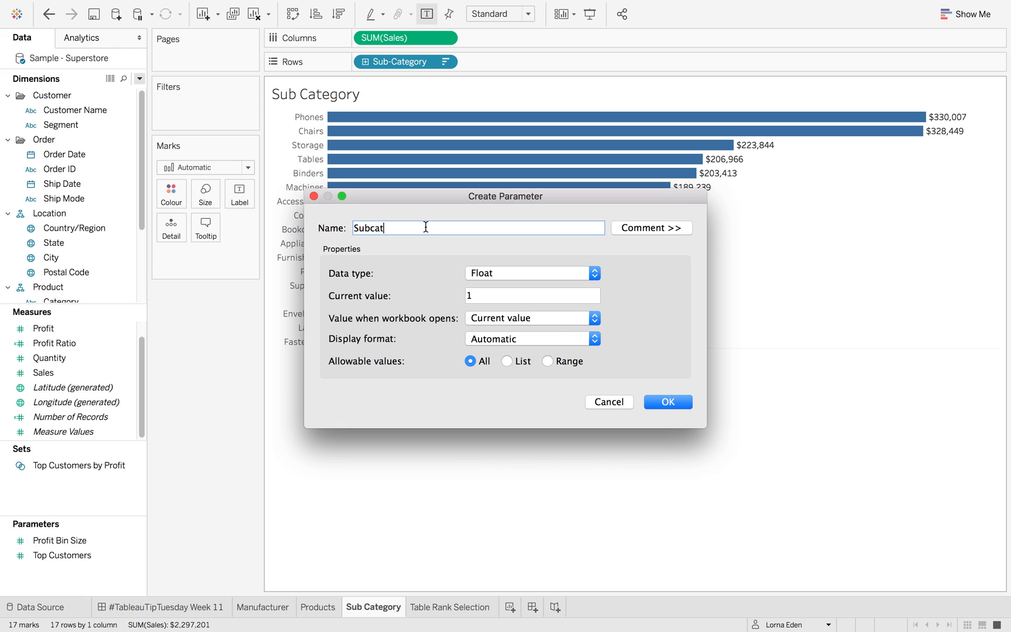
{"action": "left_click", "coordinate": [533, 273]}
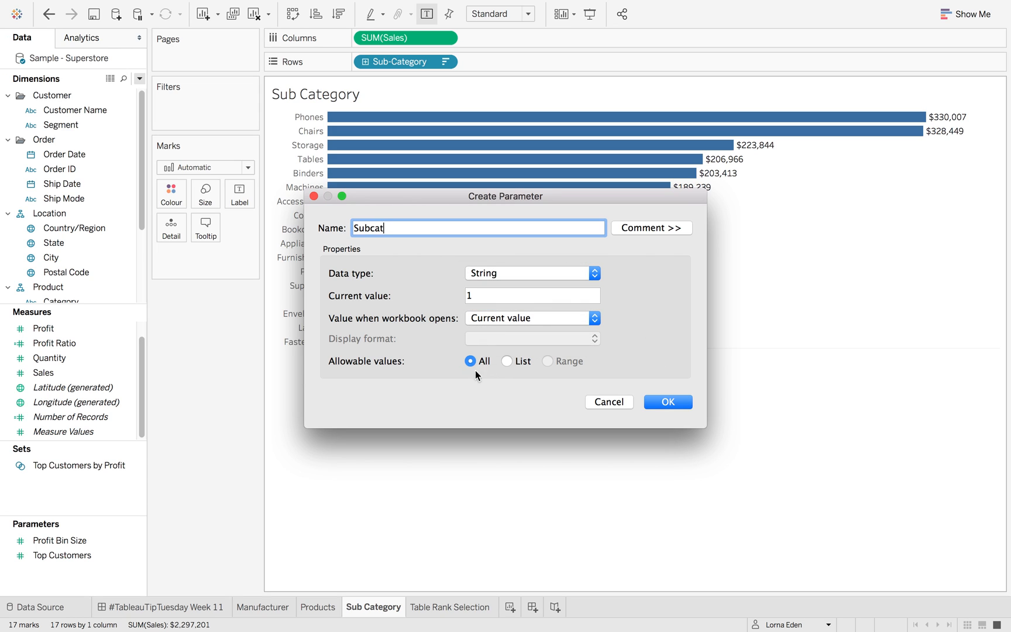
{"action": "left_click", "coordinate": [668, 402]}
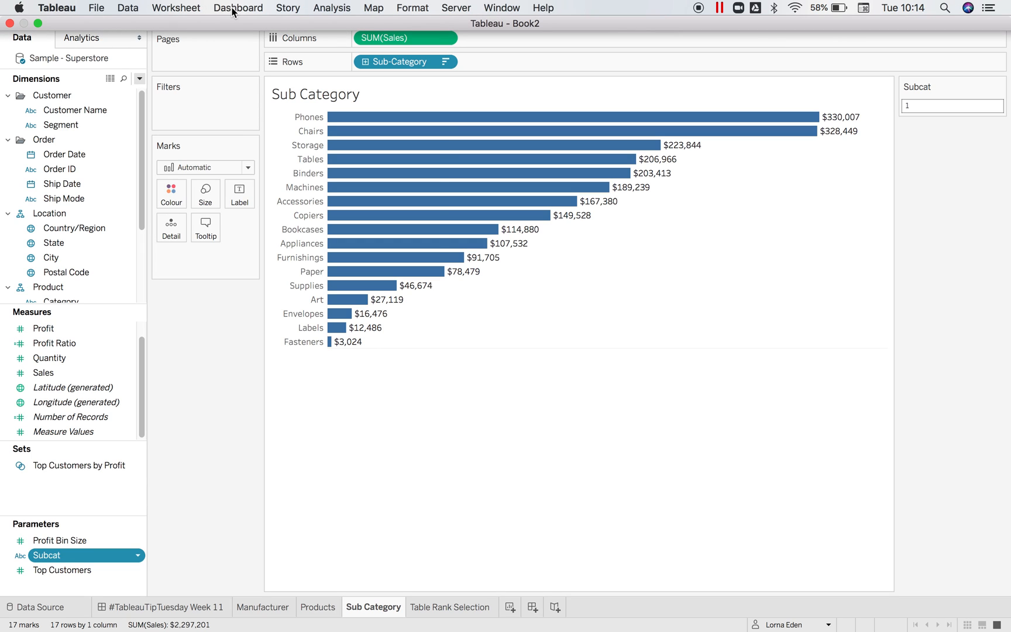
- Start adding a Change Parameter action from the Worksheet Actions dialog
{"action": "left_click", "coordinate": [175, 8]}
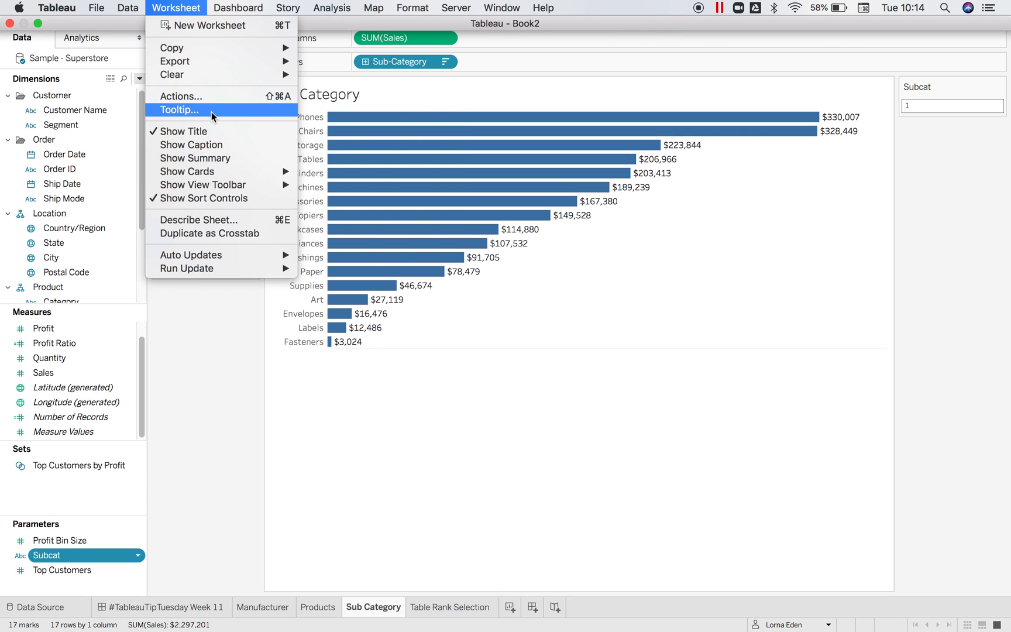
{"action": "left_click", "coordinate": [181, 96]}
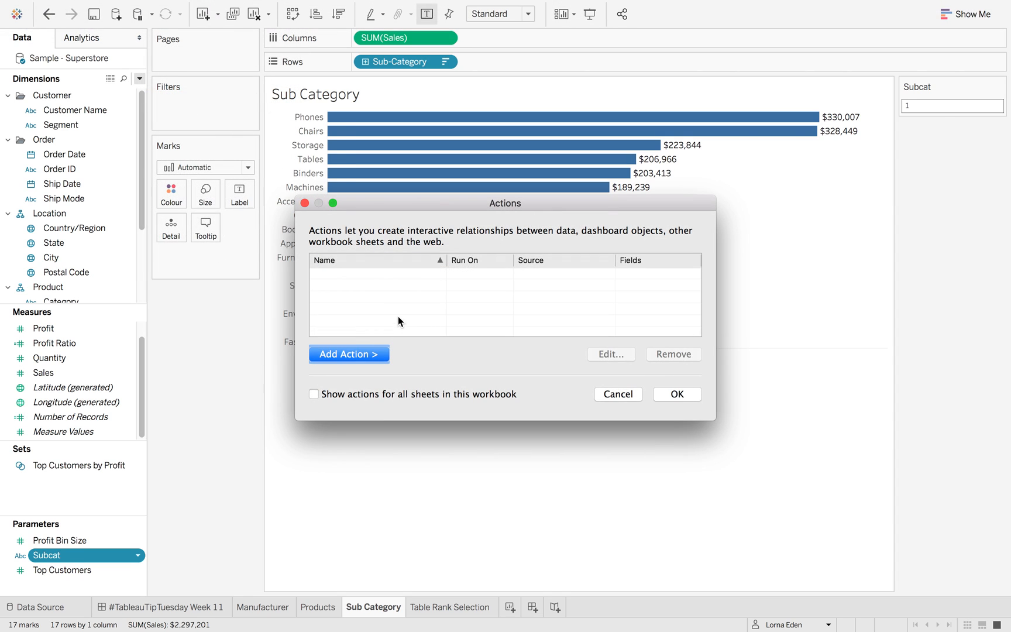
{"action": "left_click", "coordinate": [347, 353]}
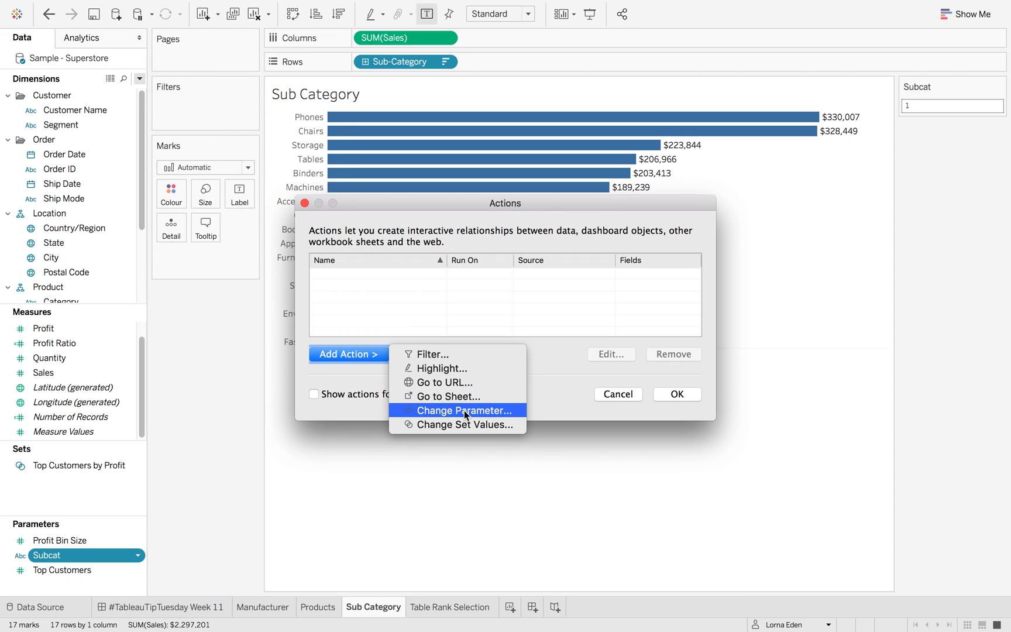
{"action": "left_click", "coordinate": [462, 410]}
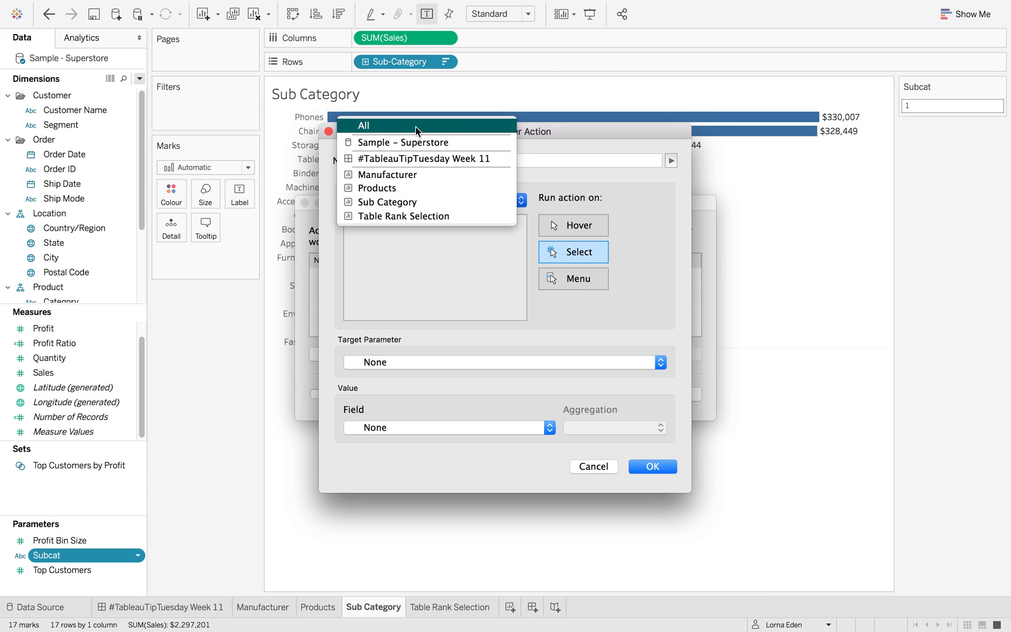
{"action": "mouse_move", "coordinate": [415, 147]}
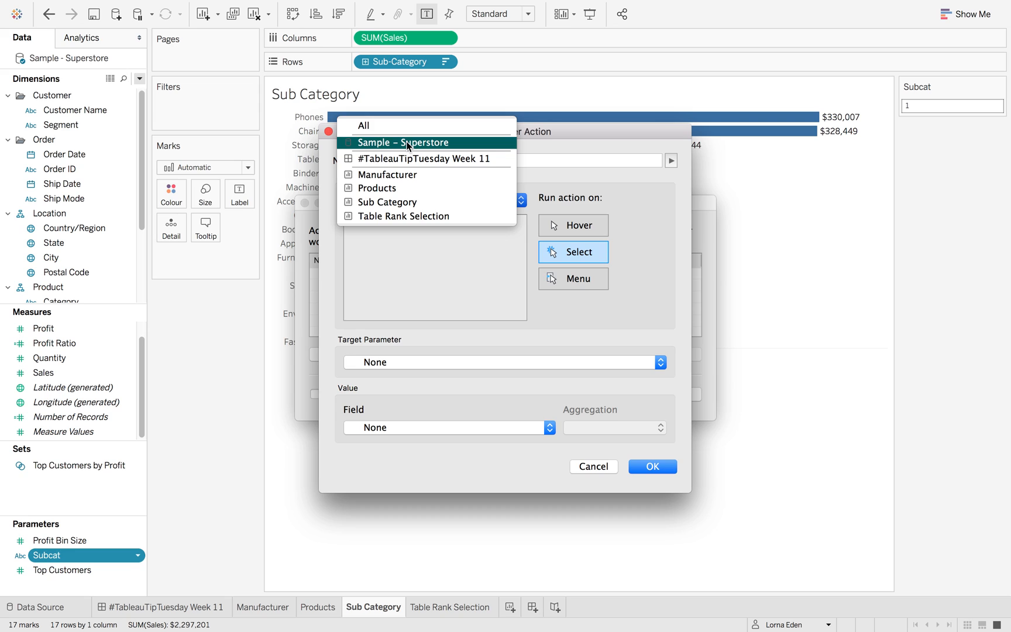
- Define Subcat Selection: source Sub Category only, target Subcat, fed by Sub-Category
{"action": "left_click", "coordinate": [403, 143]}
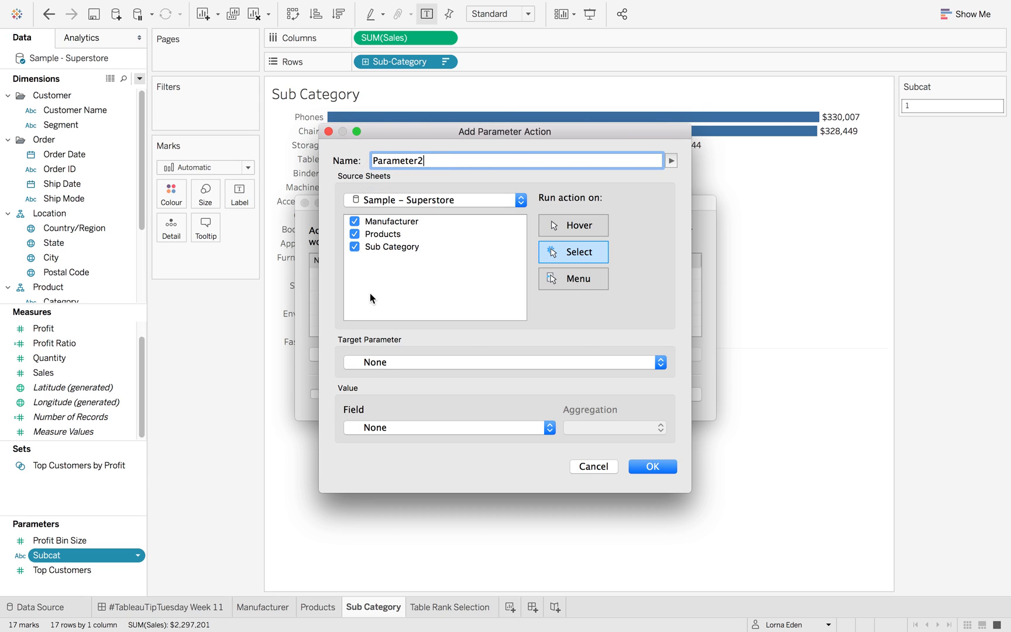
{"action": "left_click", "coordinate": [354, 221]}
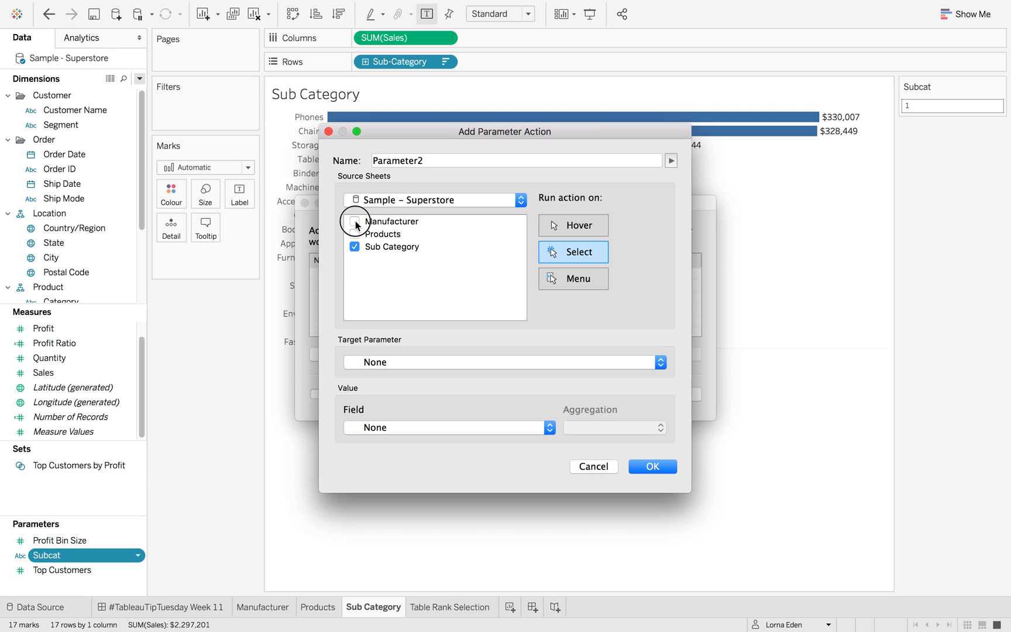
{"action": "left_click", "coordinate": [505, 361]}
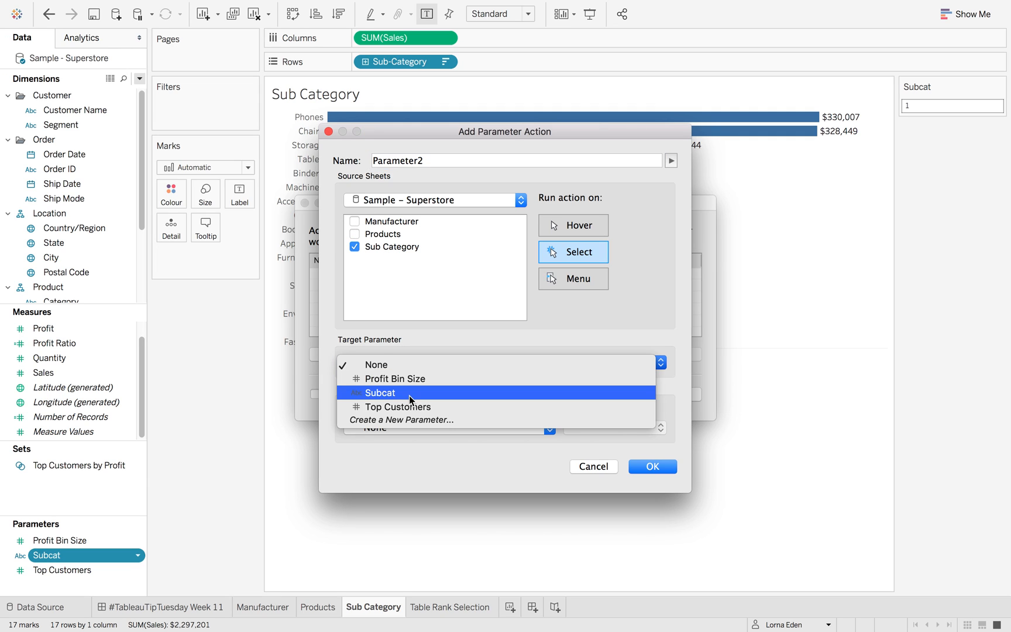
{"action": "left_click", "coordinate": [380, 392]}
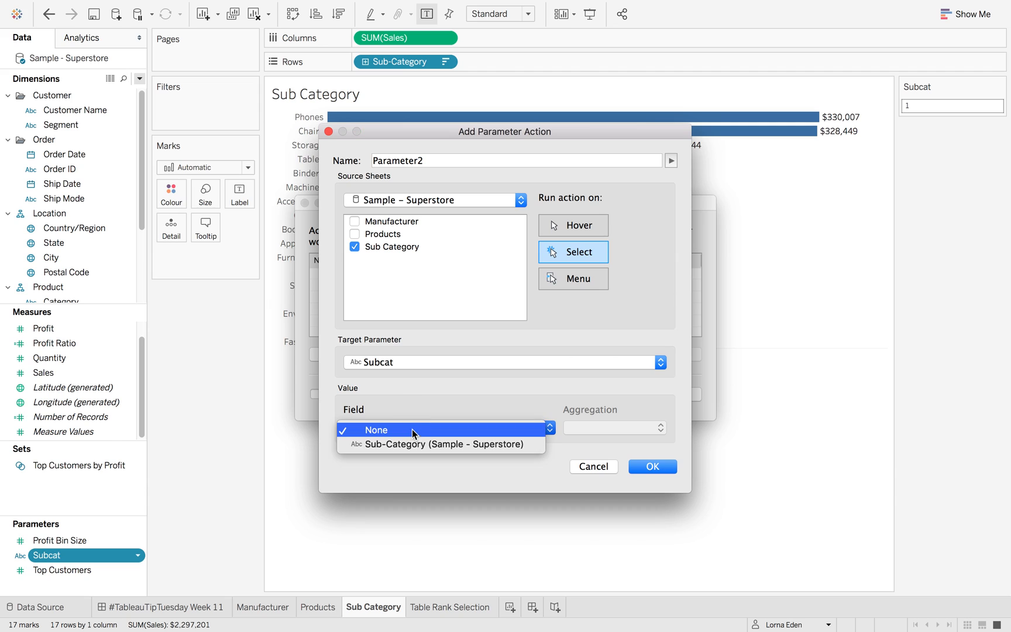
{"action": "left_click", "coordinate": [440, 444]}
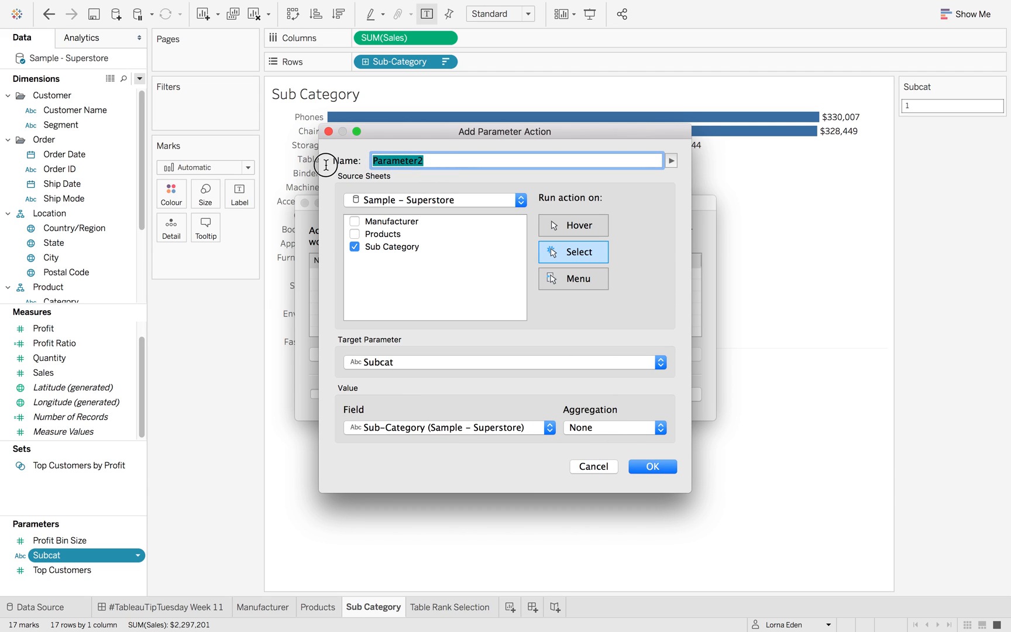
{"action": "type", "text": "Subcat Selection"}
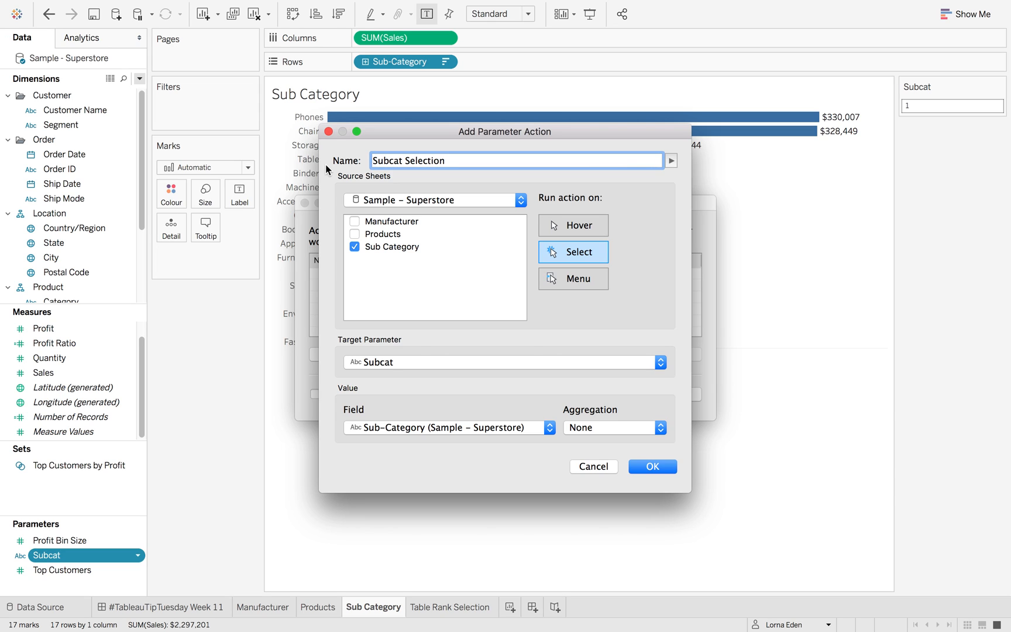
{"action": "left_click", "coordinate": [652, 465]}
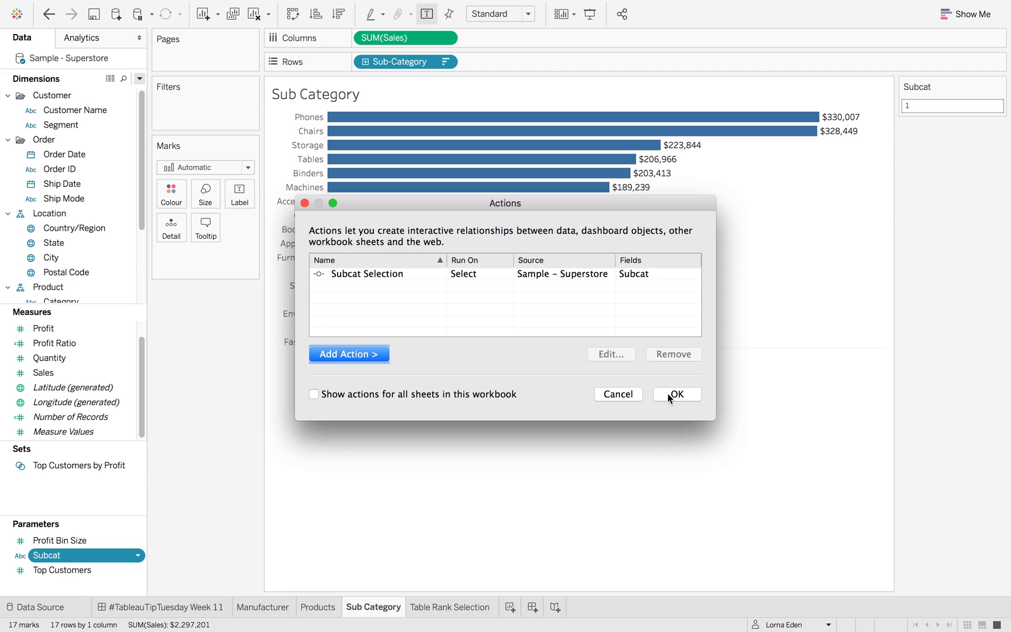
- Close Actions and select Copiers then Binders to confirm Subcat updates
{"action": "left_click", "coordinate": [677, 395]}
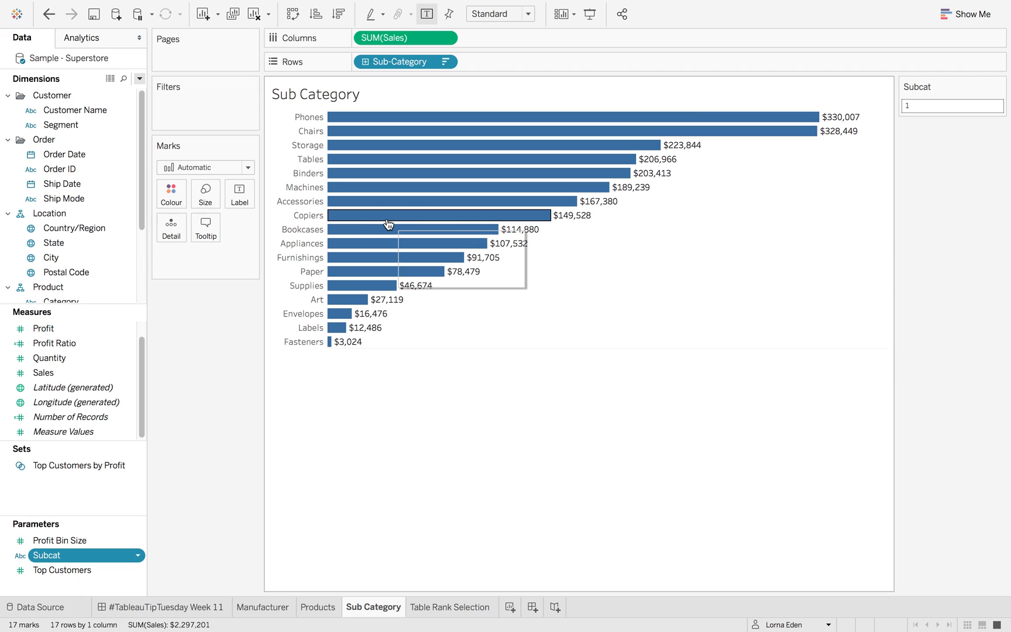
{"action": "left_click", "coordinate": [439, 214]}
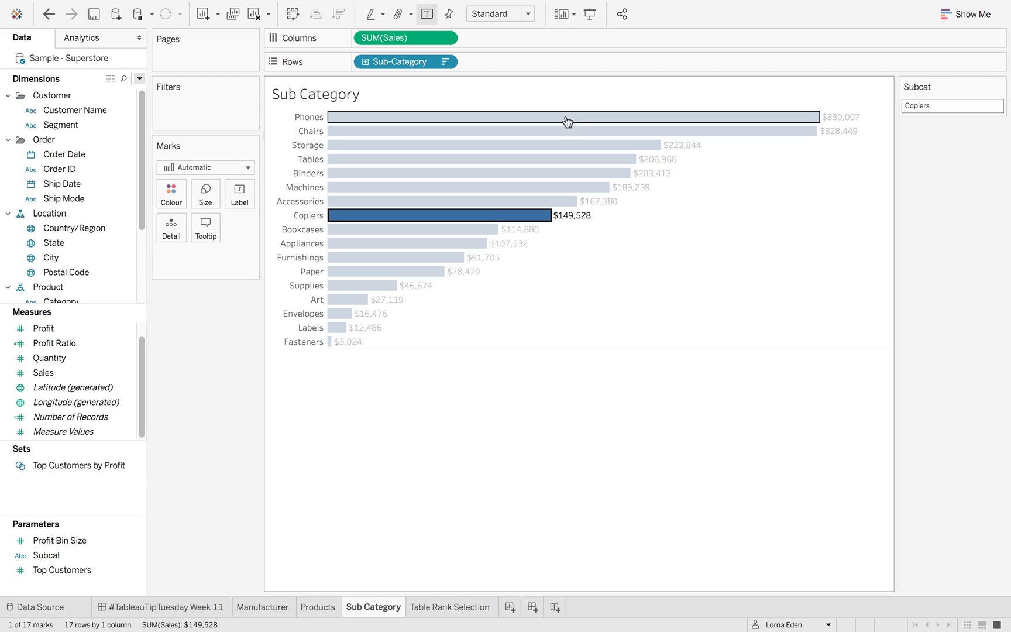
{"action": "left_click", "coordinate": [478, 173]}
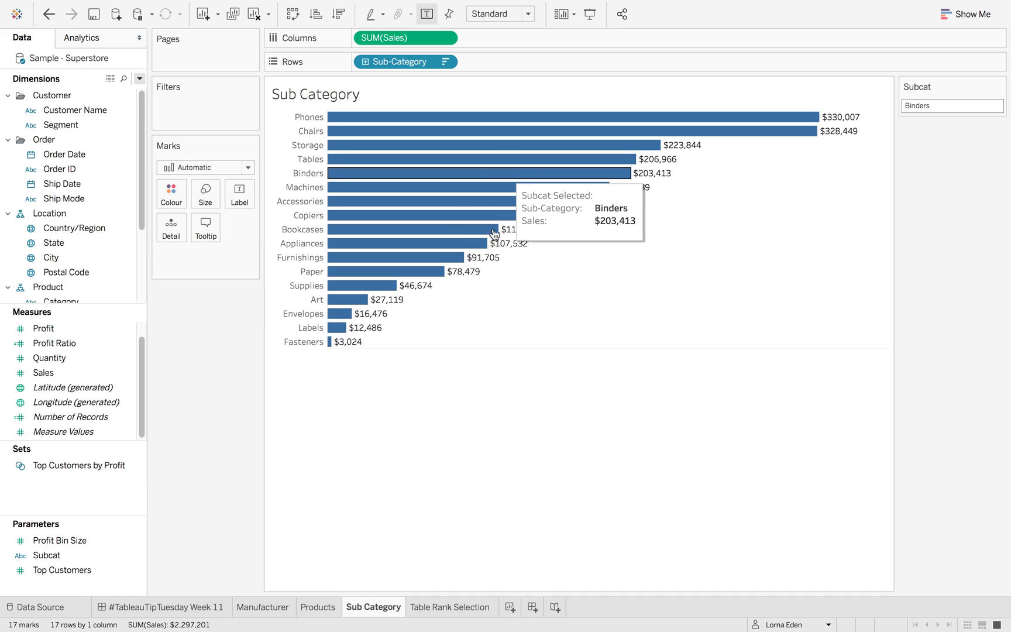
{"action": "left_click", "coordinate": [139, 79]}
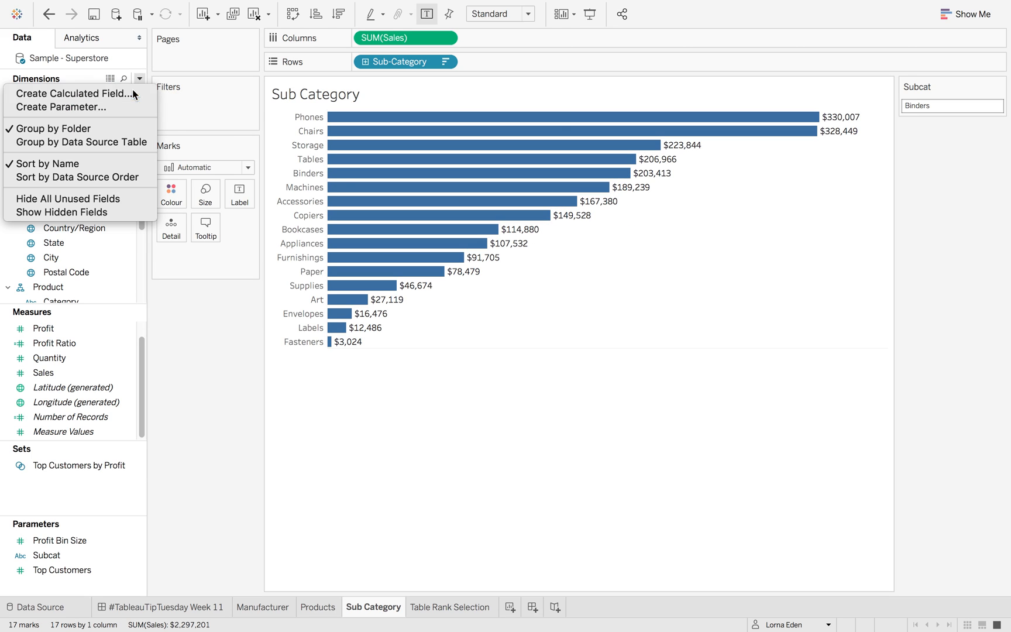
- Create calculated field Subcat Selected = [Sub-Category]=[Subcat]
{"action": "left_click", "coordinate": [75, 92]}
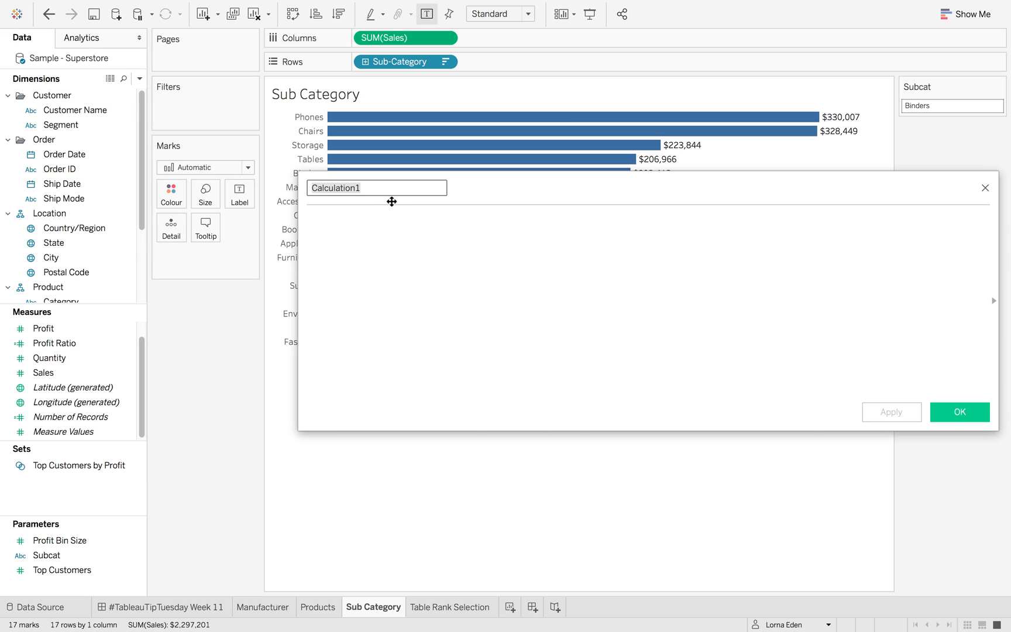
{"action": "type", "text": "Suc"}
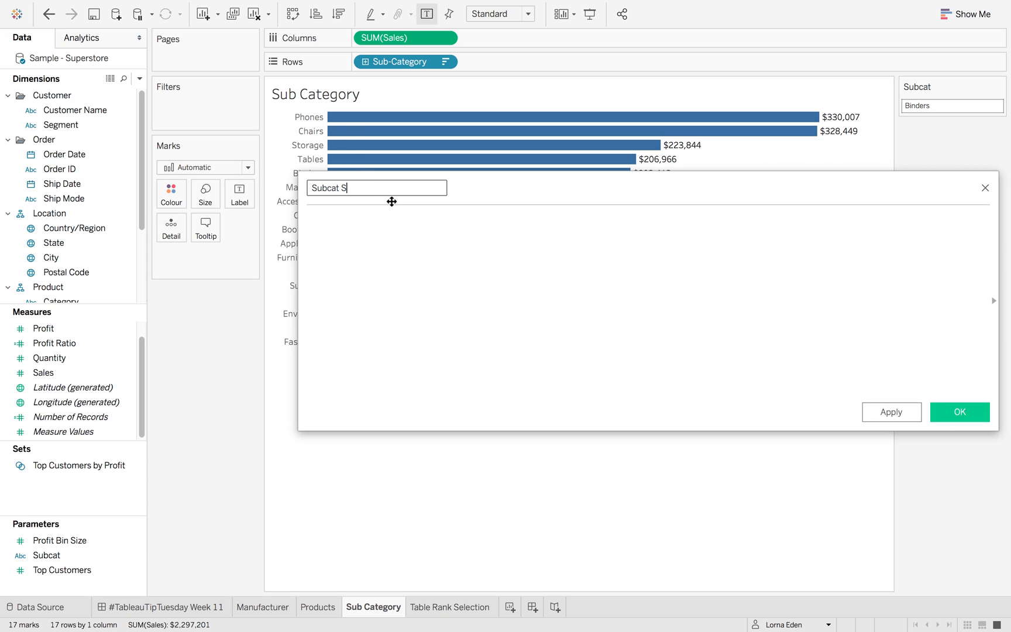
{"action": "type", "text": "elected"}
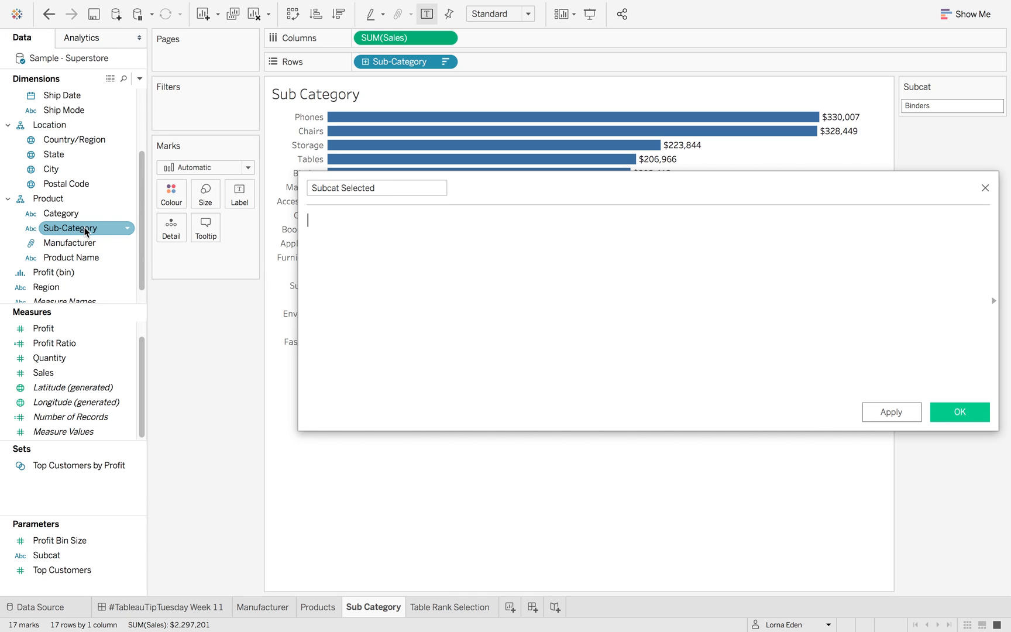
{"action": "type", "text": "[Sub-Category]"}
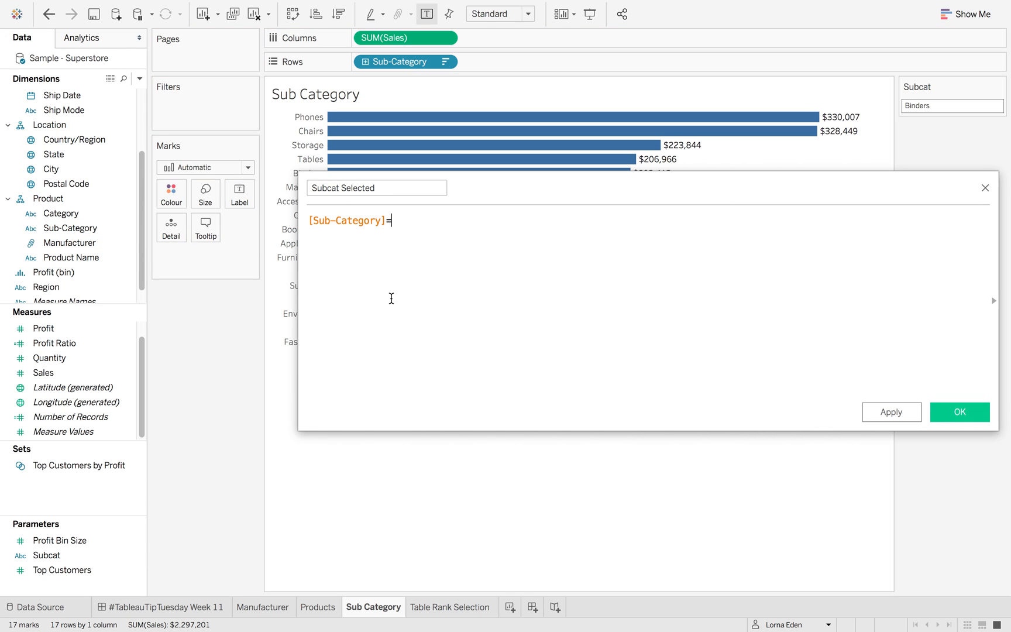
{"action": "type", "text": "=[Subcat]"}
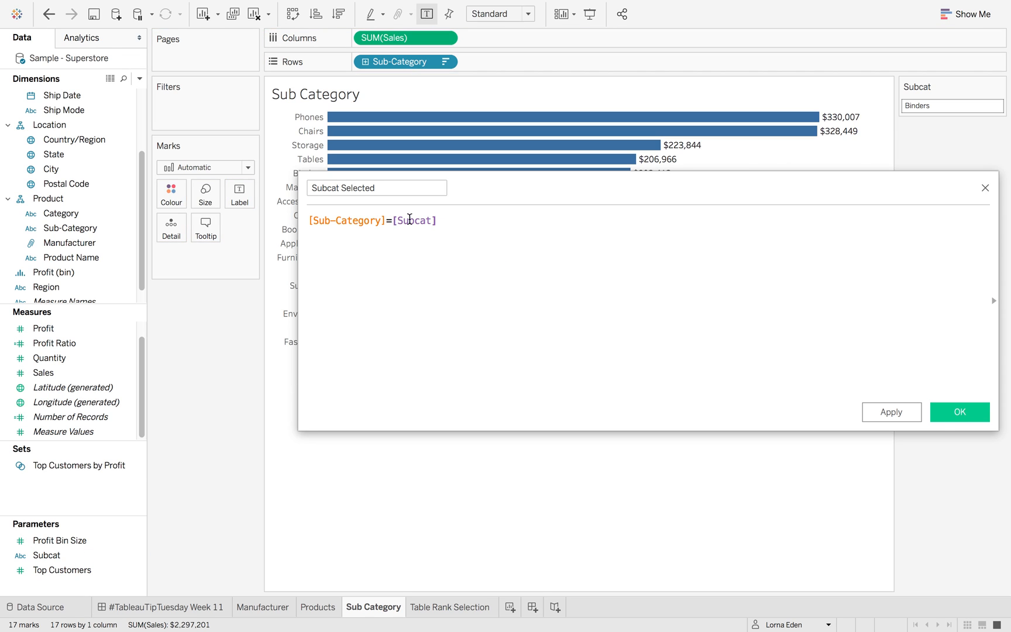
{"action": "left_click", "coordinate": [958, 412]}
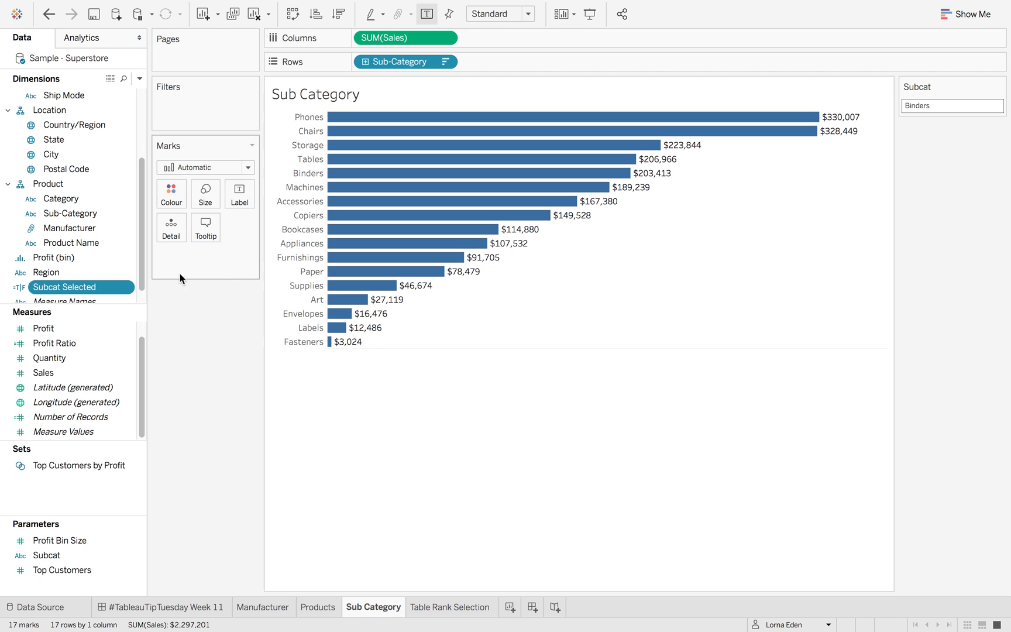
- Colour bars by Subcat Selected and set the Subcat parameter to Tables
{"action": "left_click_drag", "start_coordinate": [64, 287], "coordinate": [171, 193]}
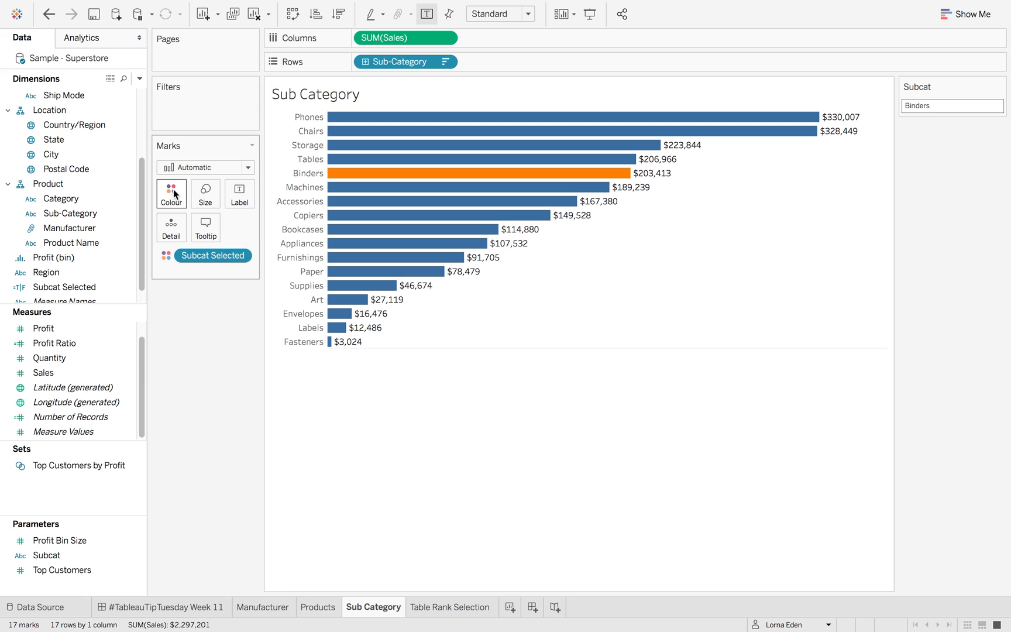
{"action": "mouse_move", "coordinate": [398, 173]}
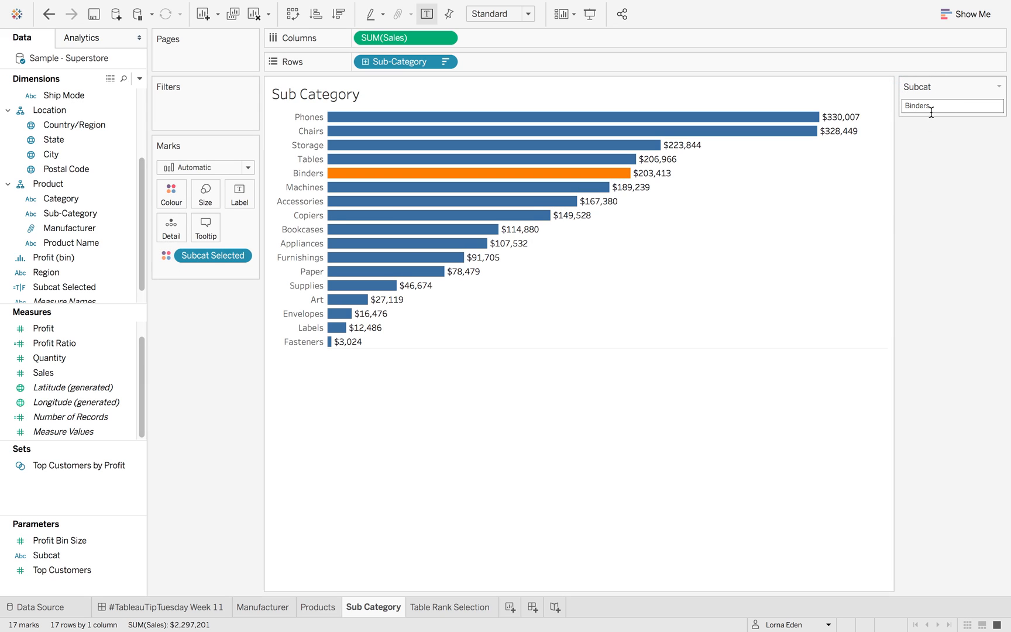
{"action": "mouse_move", "coordinate": [409, 187]}
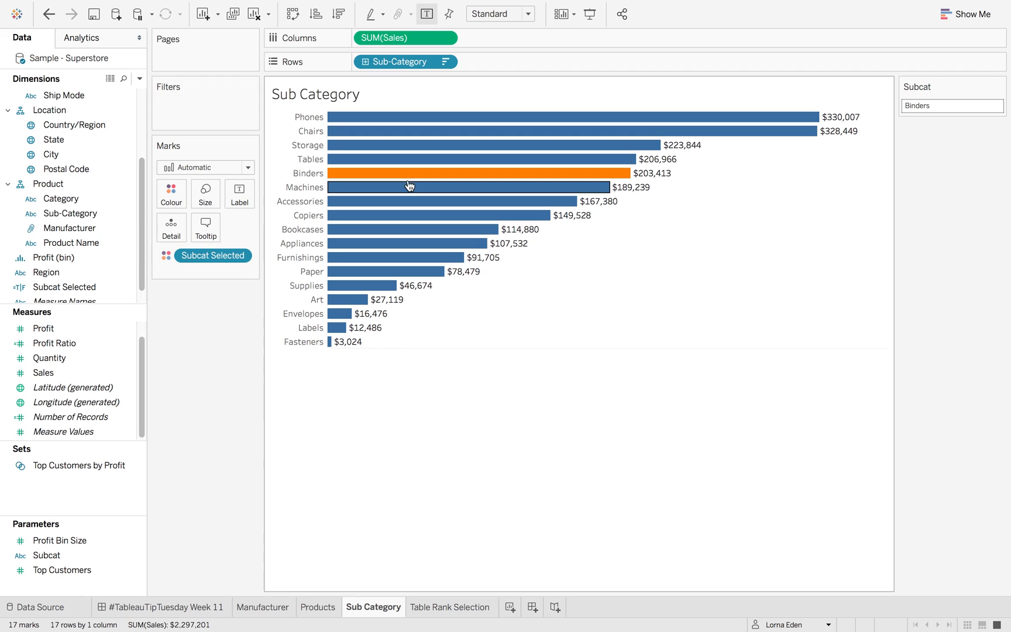
{"action": "left_click", "coordinate": [477, 159]}
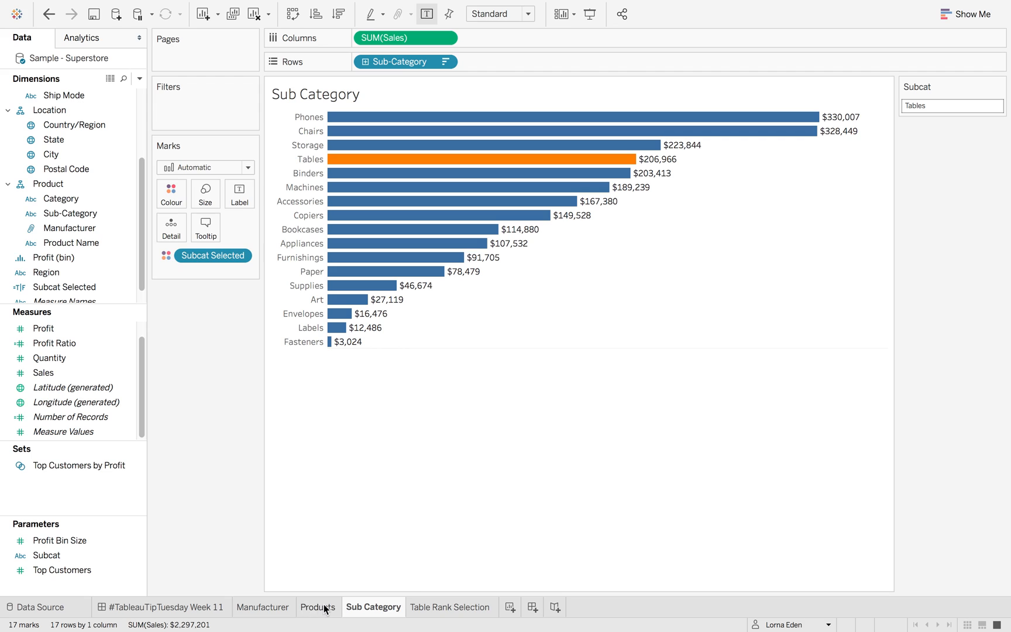
{"action": "mouse_move", "coordinate": [450, 608]}
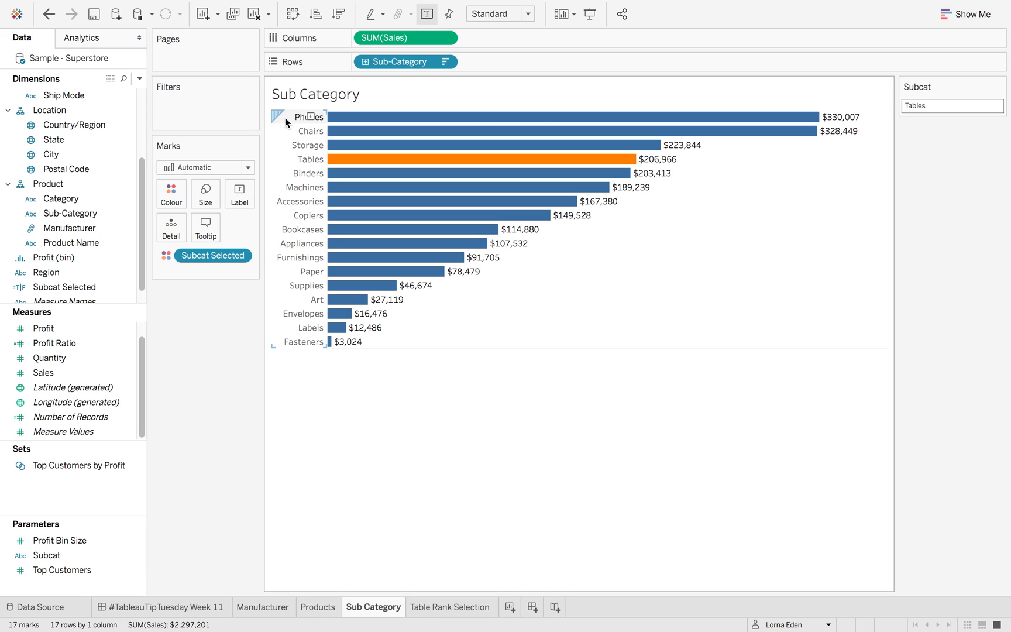
- Add RANK(SUM([Sales]),'desc') as discrete Rank Sub Category, computed across sub-categories
{"action": "type", "text": "ra"}
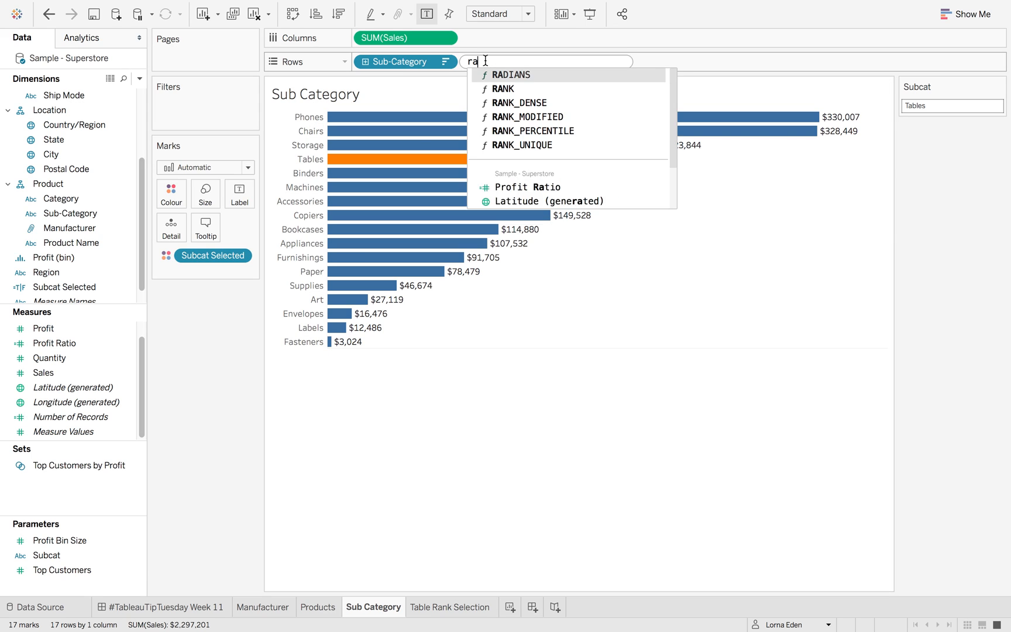
{"action": "type", "text": "RANK(su"}
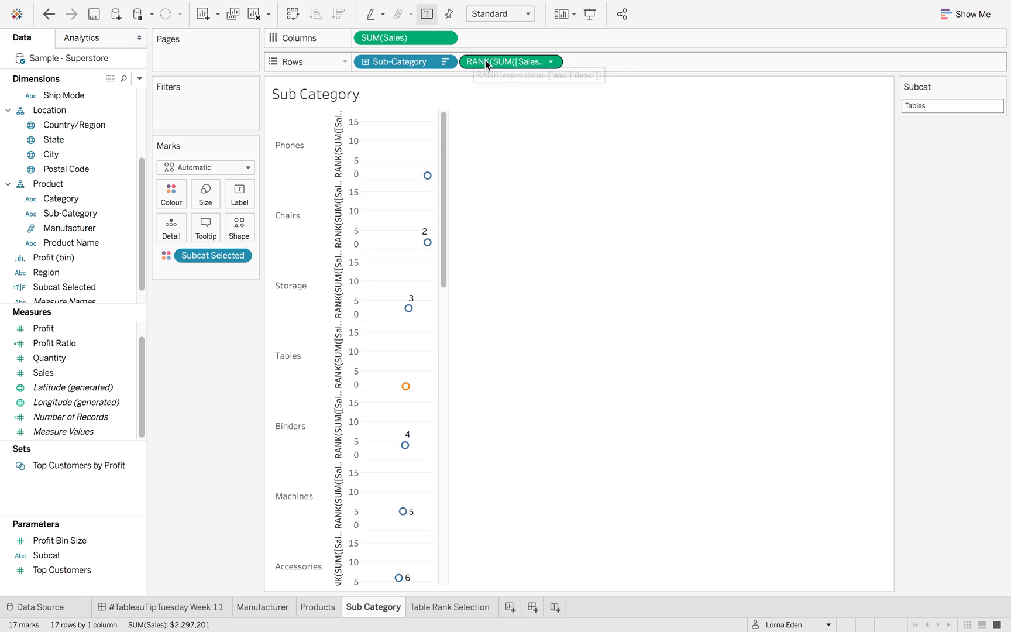
{"action": "left_click", "coordinate": [550, 61]}
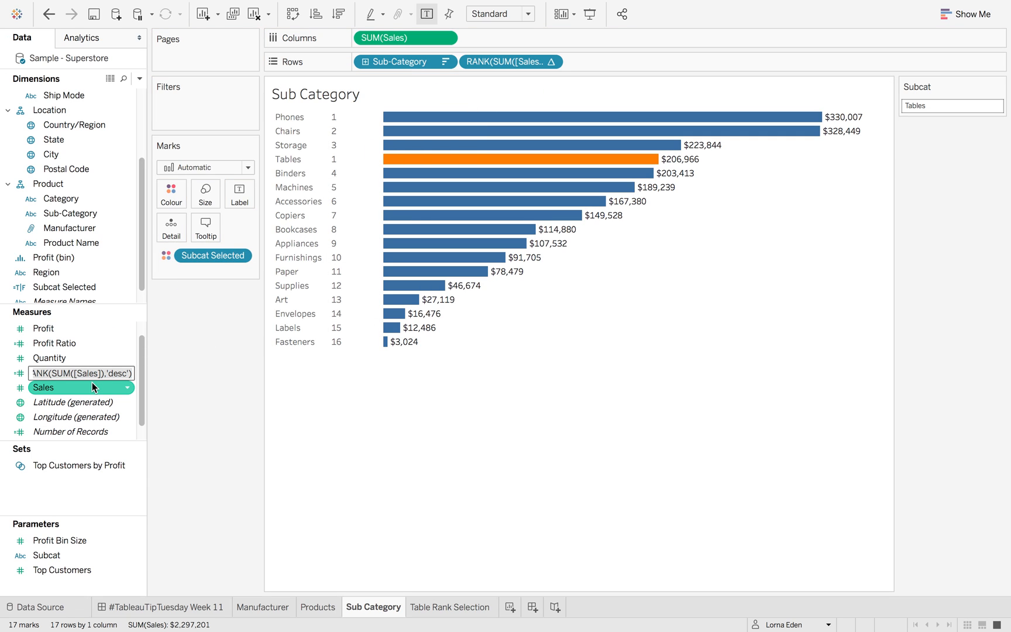
{"action": "type", "text": "Rank"}
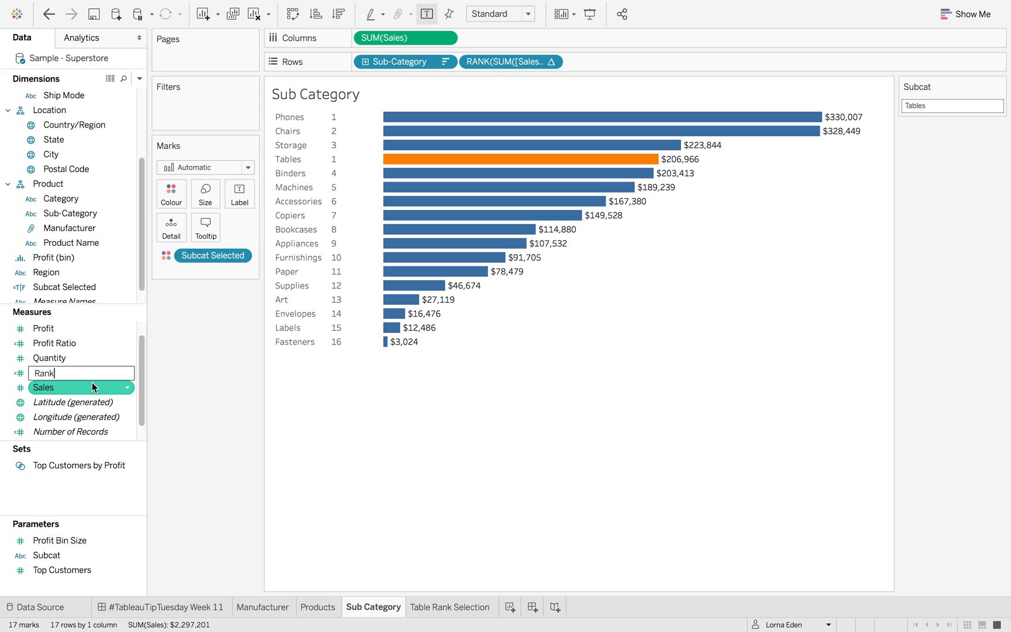
{"action": "type", "text": "Sub"}
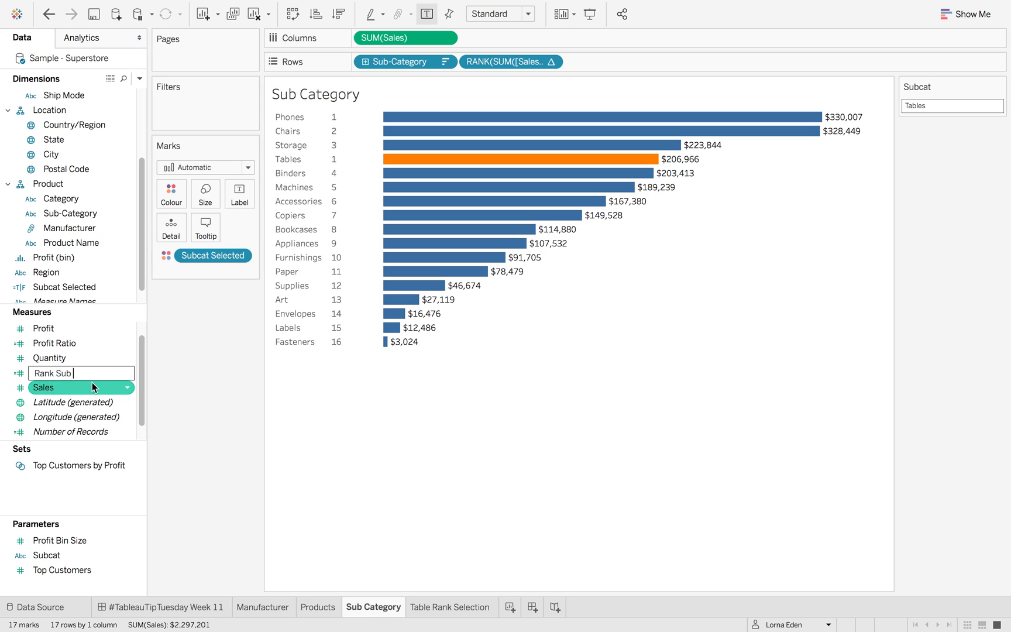
{"action": "type", "text": "Category"}
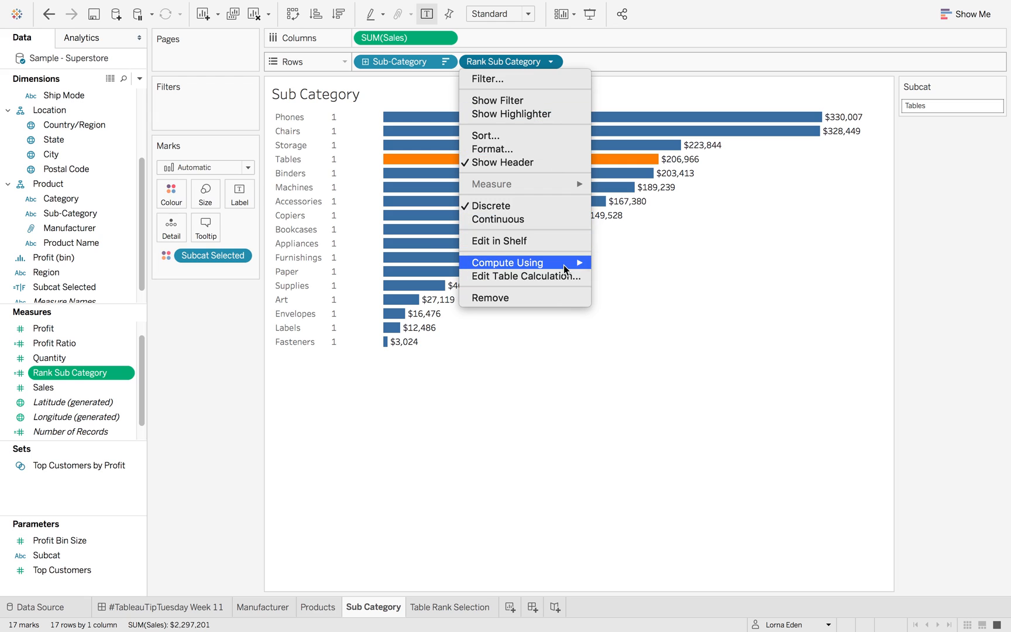
{"action": "left_click", "coordinate": [524, 261]}
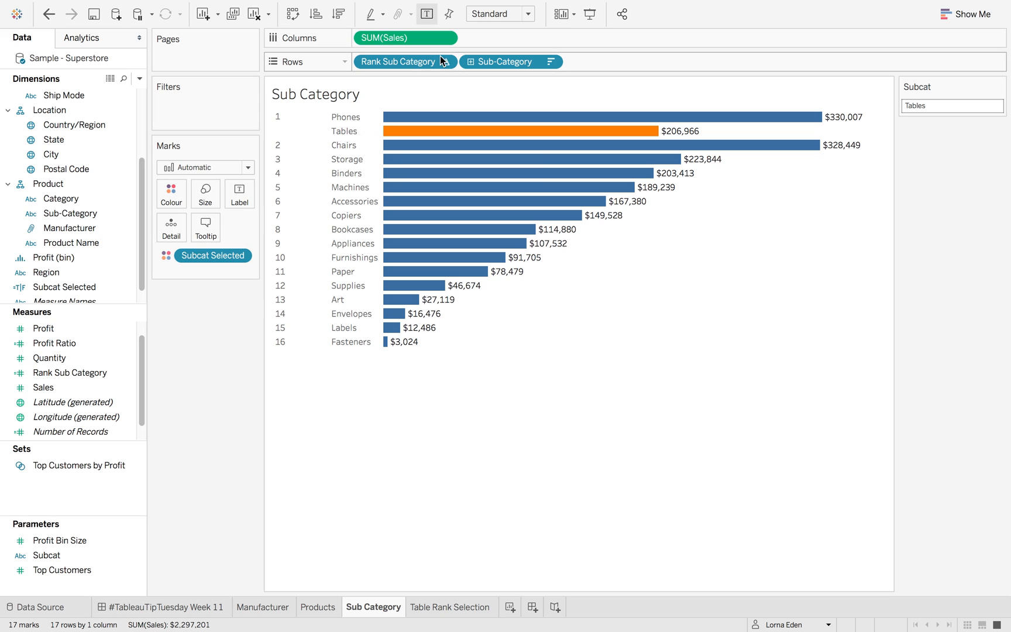
- Include Subcat Selected in the rank's specific dimensions so bars number 1–17
{"action": "left_click", "coordinate": [951, 105]}
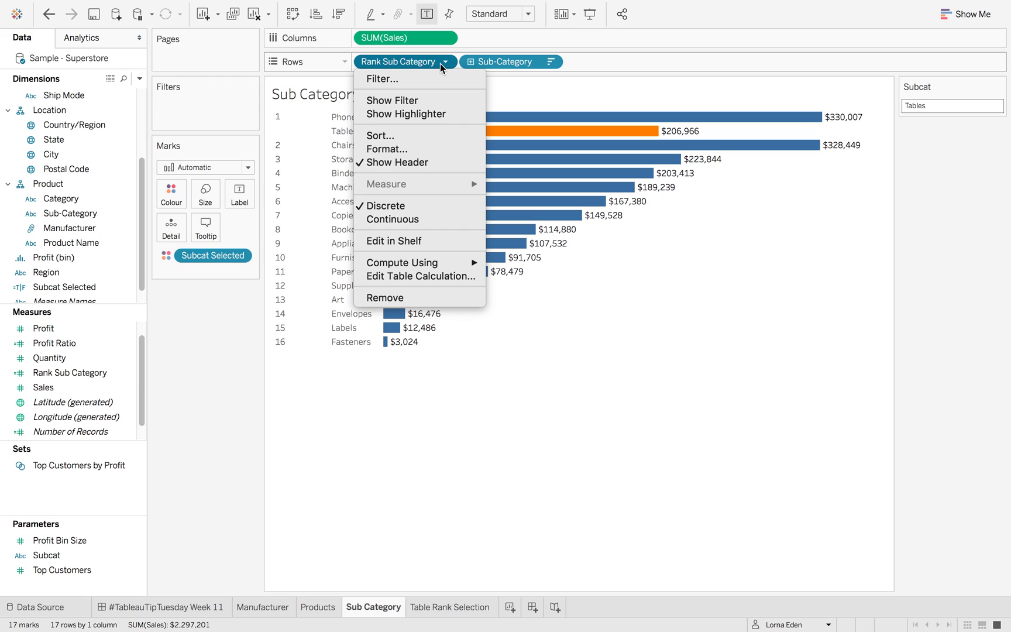
{"action": "mouse_move", "coordinate": [402, 263]}
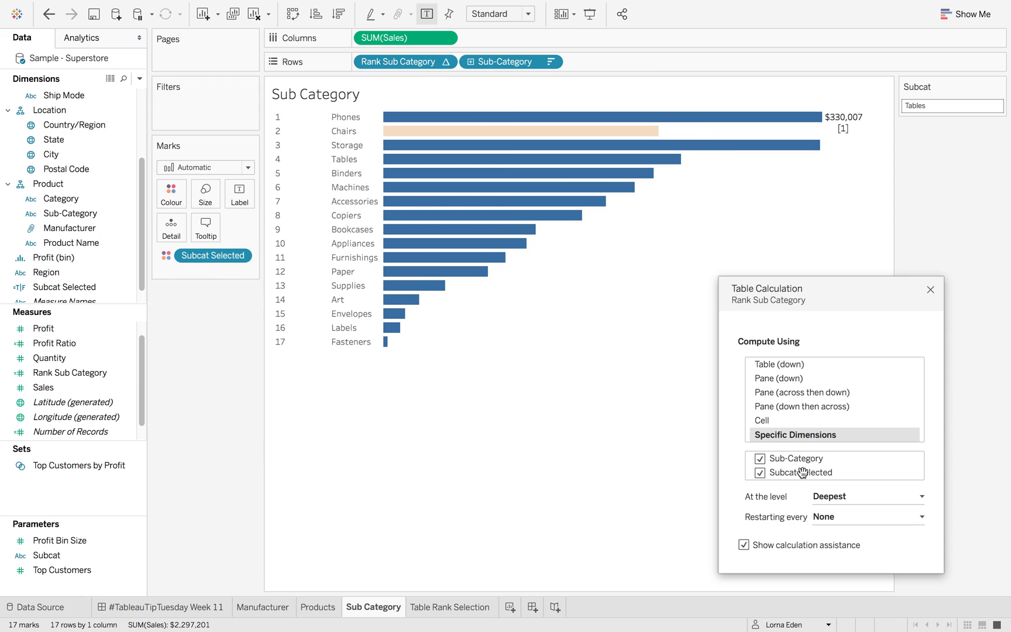
{"action": "left_click", "coordinate": [522, 159]}
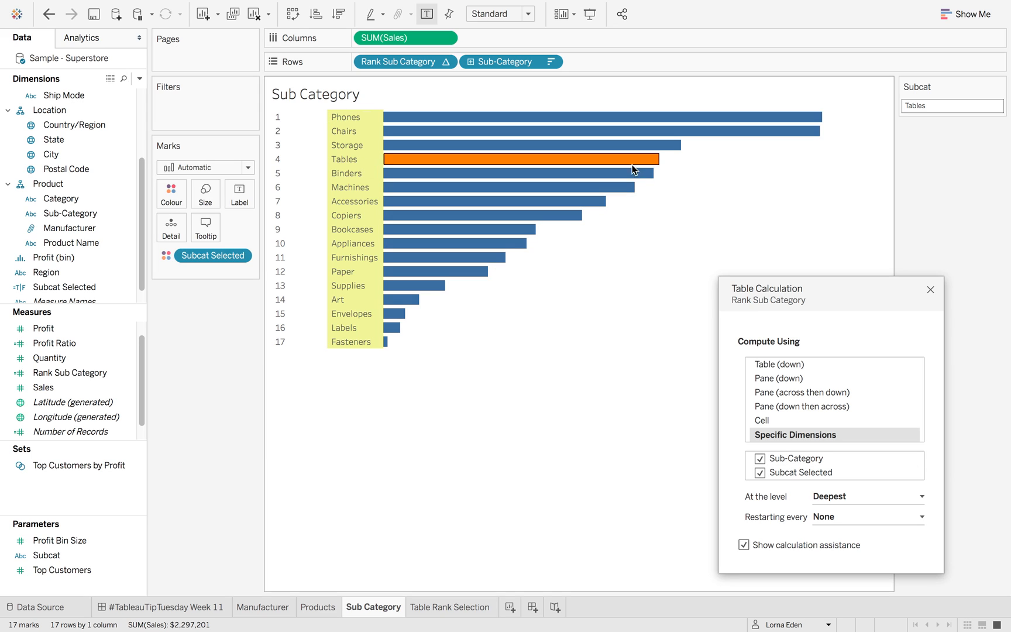
{"action": "left_click", "coordinate": [930, 289]}
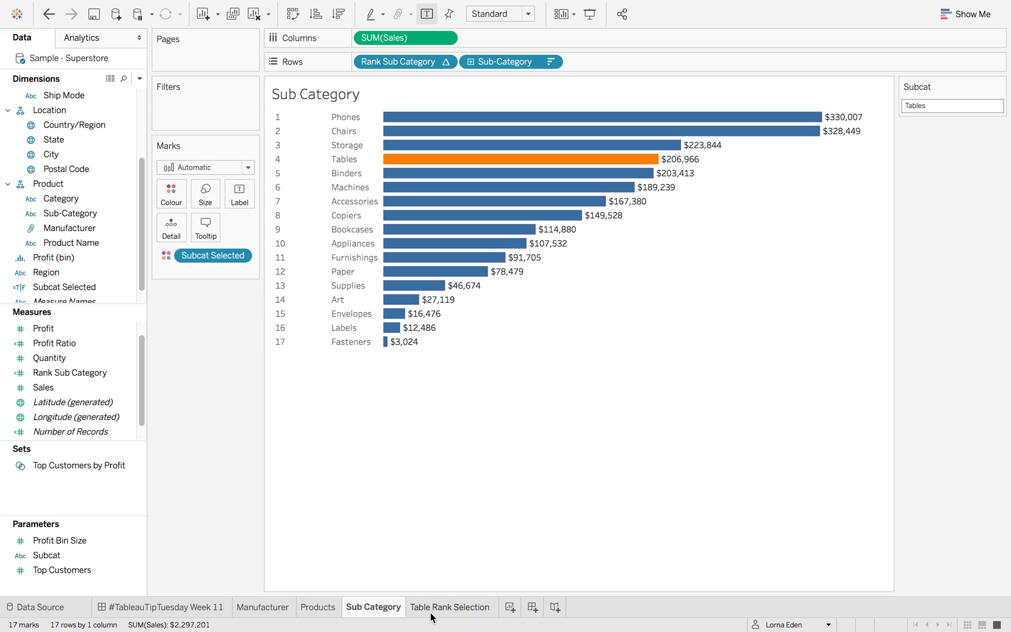
{"action": "left_click", "coordinate": [451, 607]}
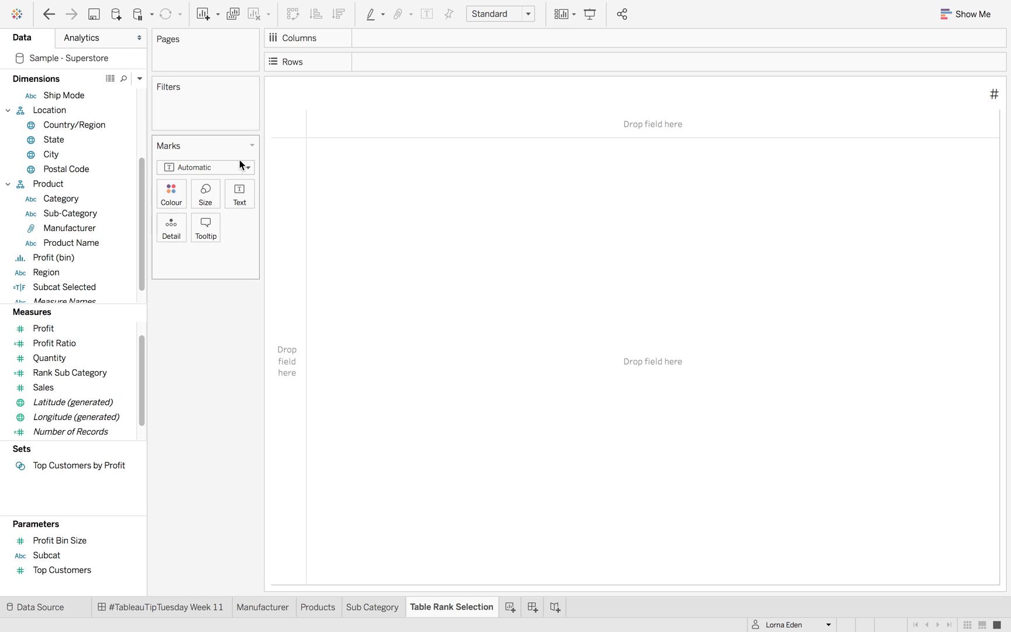
- Put Sub-Category on Rows and Rank Sub Category on the marks of Table Rank Selection
{"action": "left_click_drag", "start_coordinate": [70, 213], "coordinate": [173, 228]}
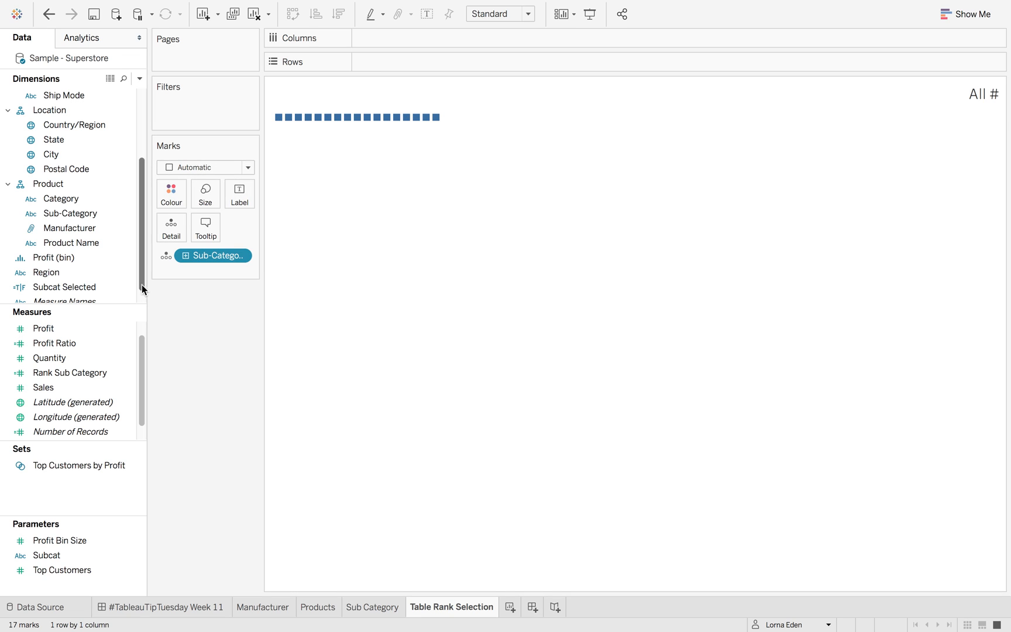
{"action": "left_click_drag", "start_coordinate": [70, 372], "coordinate": [174, 230]}
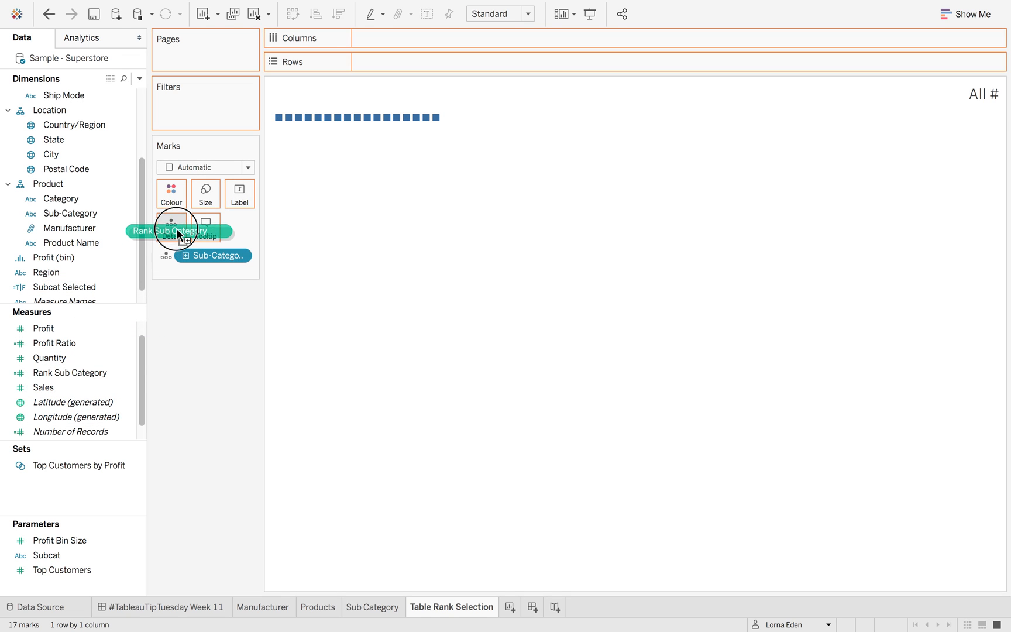
{"action": "right_click", "coordinate": [206, 271]}
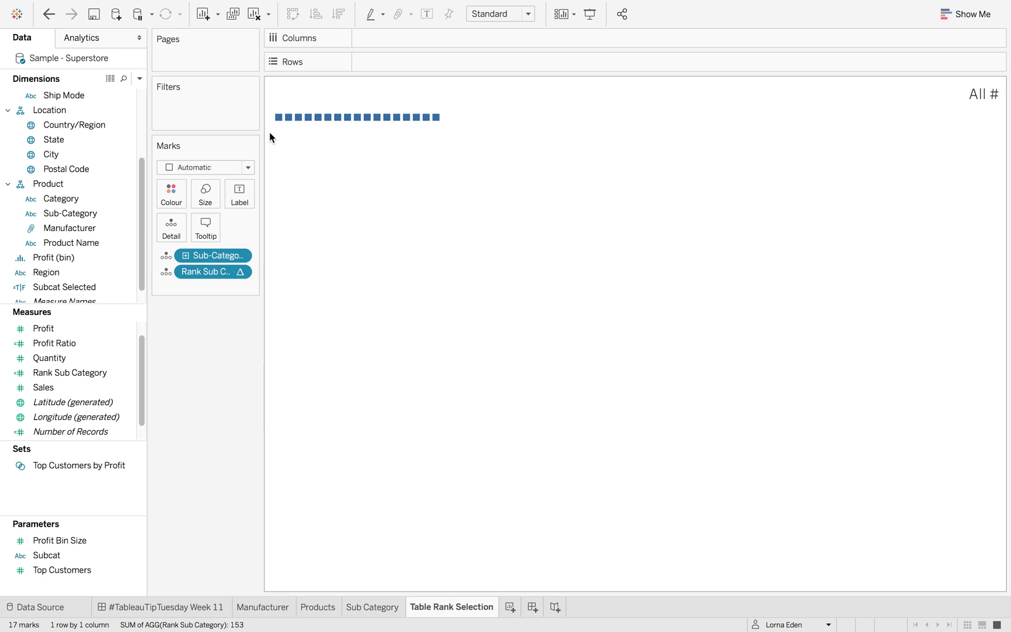
{"action": "mouse_move", "coordinate": [347, 117]}
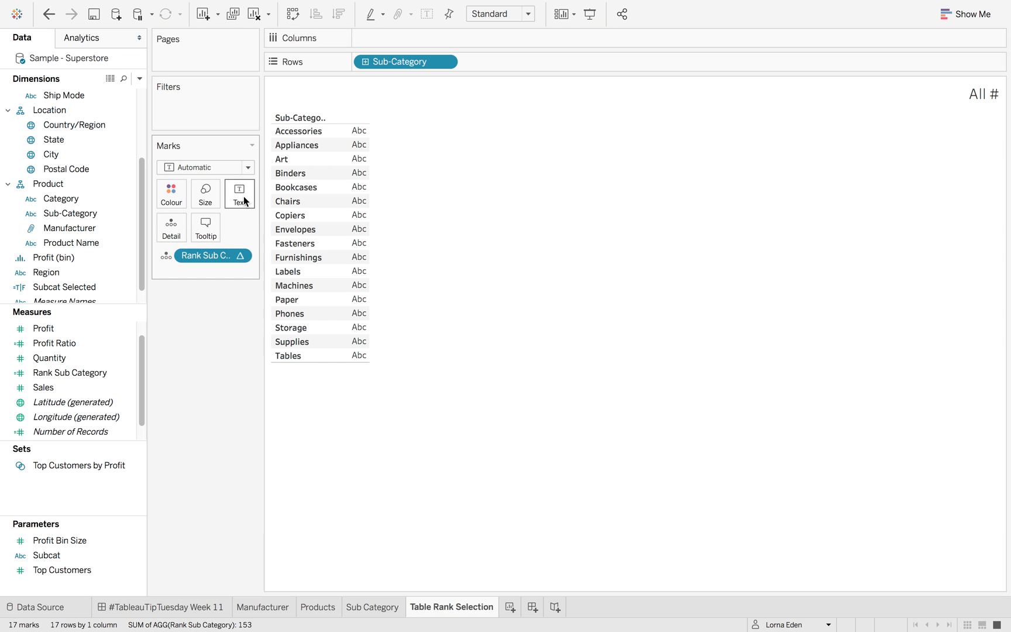
- Show the rank numbers as text so all seventeen sub-categories list their ranks
{"action": "left_click", "coordinate": [239, 193]}
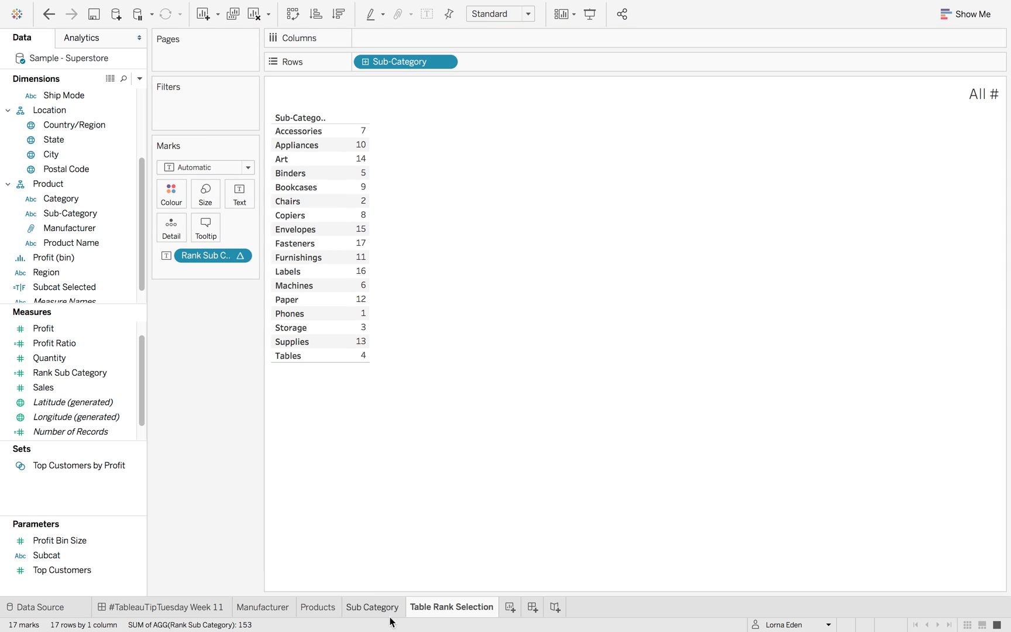
{"action": "left_click", "coordinate": [372, 608]}
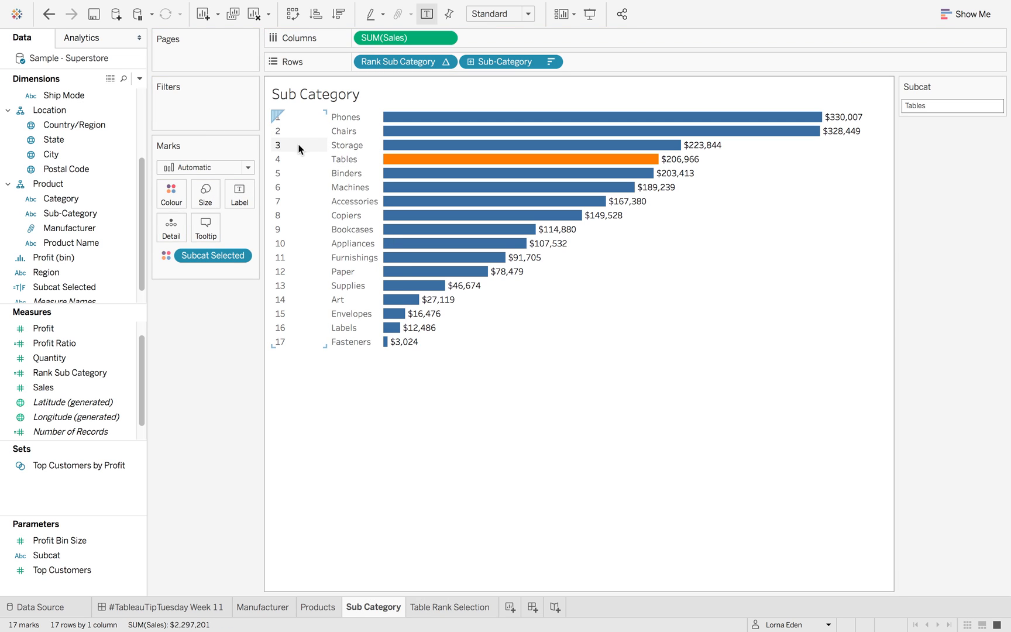
{"action": "left_click", "coordinate": [451, 608]}
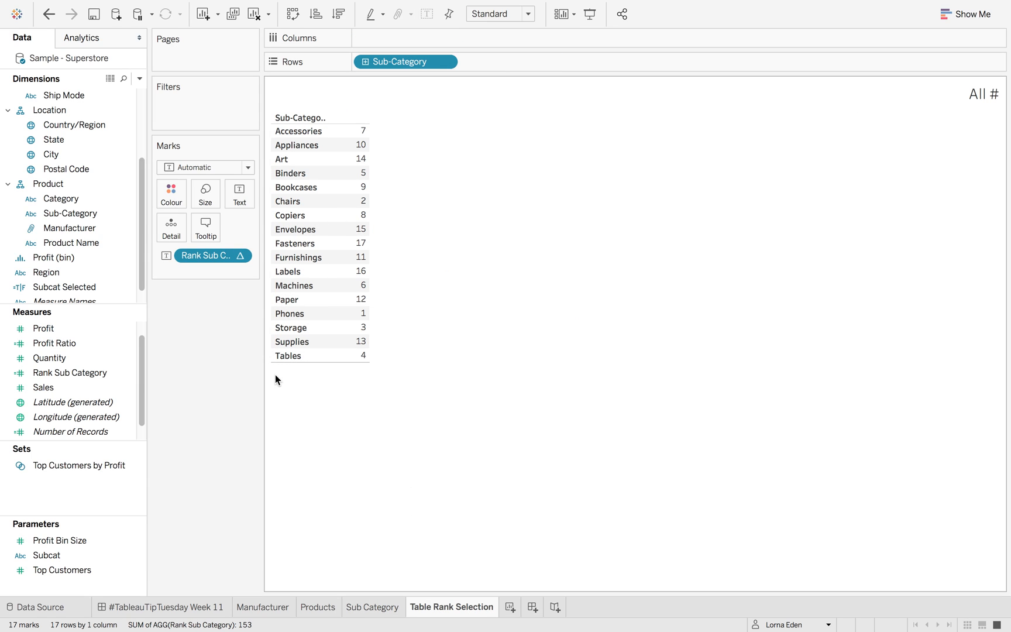
{"action": "left_click", "coordinate": [64, 287]}
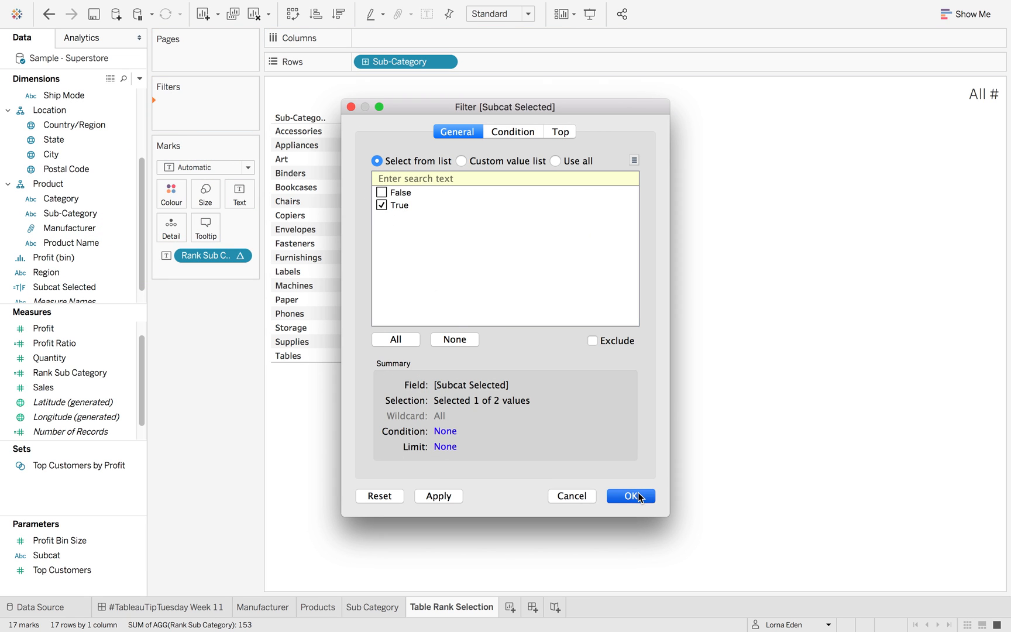
{"action": "left_click", "coordinate": [628, 496]}
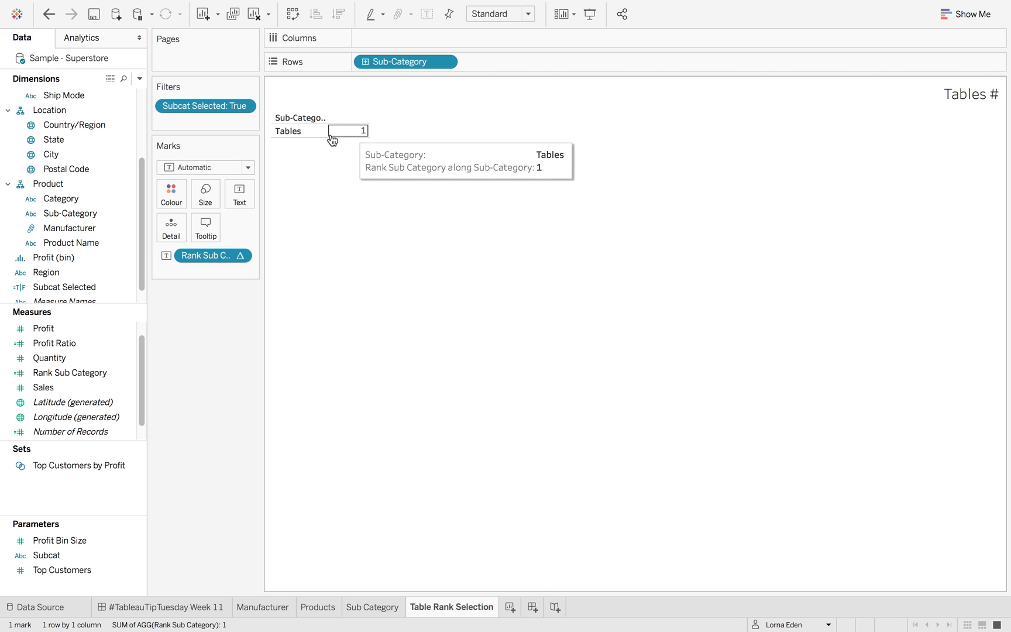
{"action": "mouse_move", "coordinate": [413, 226]}
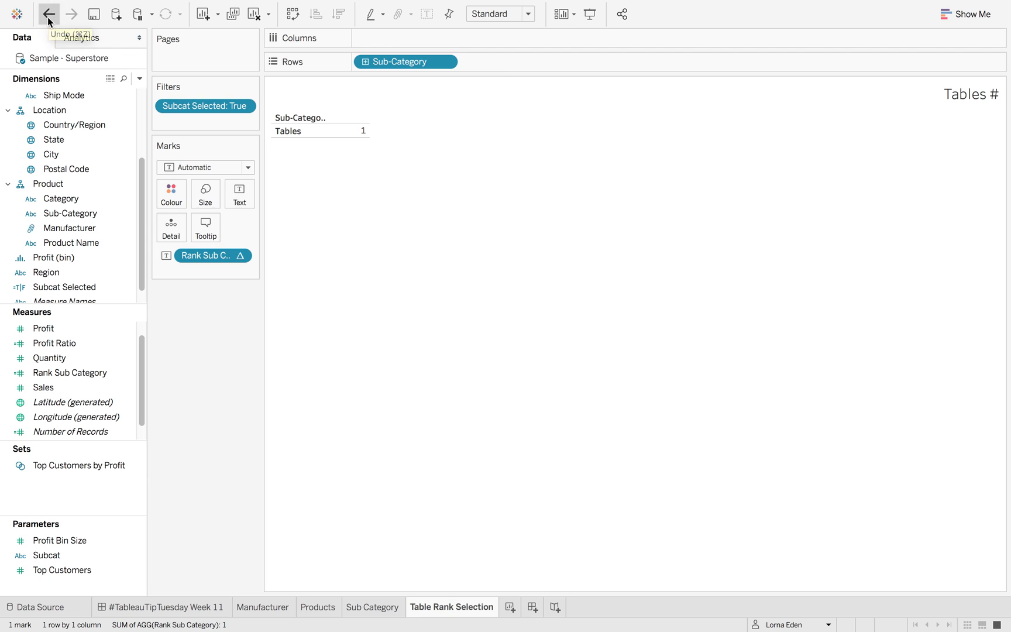
{"action": "left_click", "coordinate": [48, 14]}
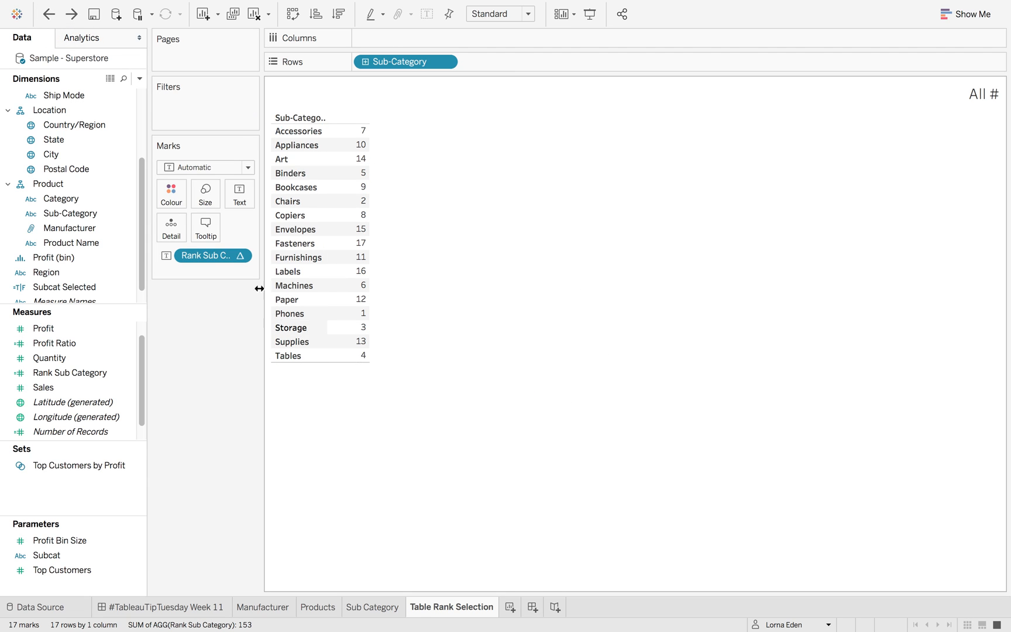
- Add Subcat Selected to Rows and edit Rank Sub Category to compute across all rows
{"action": "left_click_drag", "start_coordinate": [64, 286], "coordinate": [481, 61]}
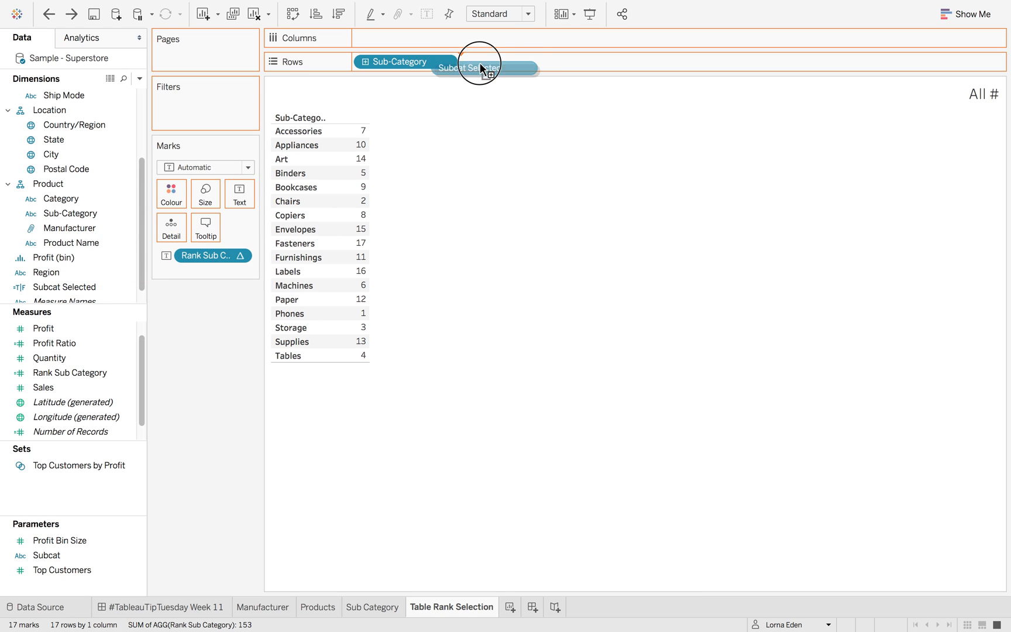
{"action": "left_click_drag", "start_coordinate": [481, 68], "coordinate": [509, 61]}
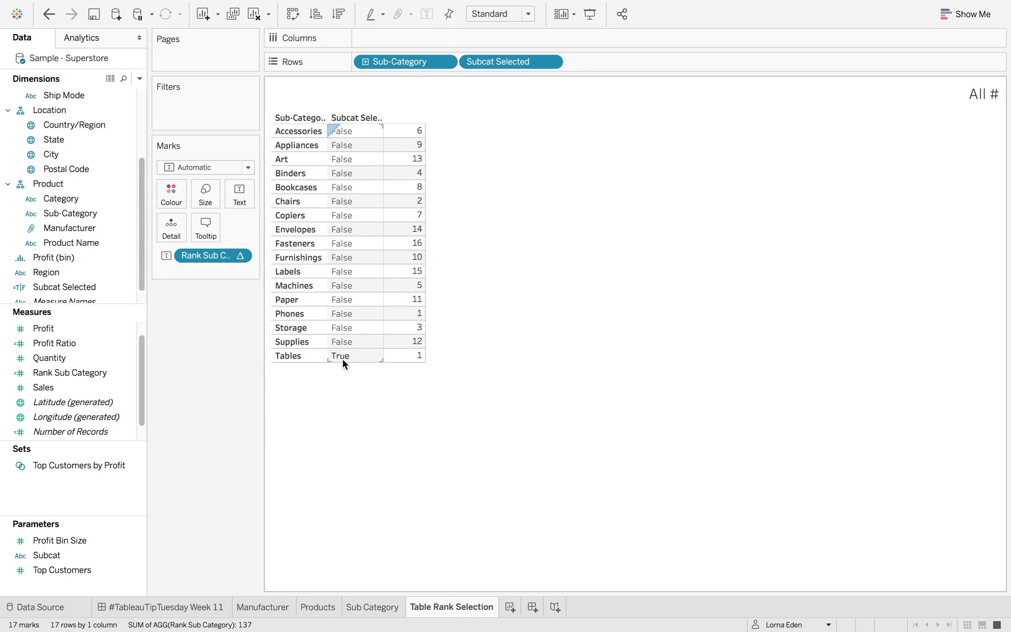
{"action": "mouse_move", "coordinate": [374, 363]}
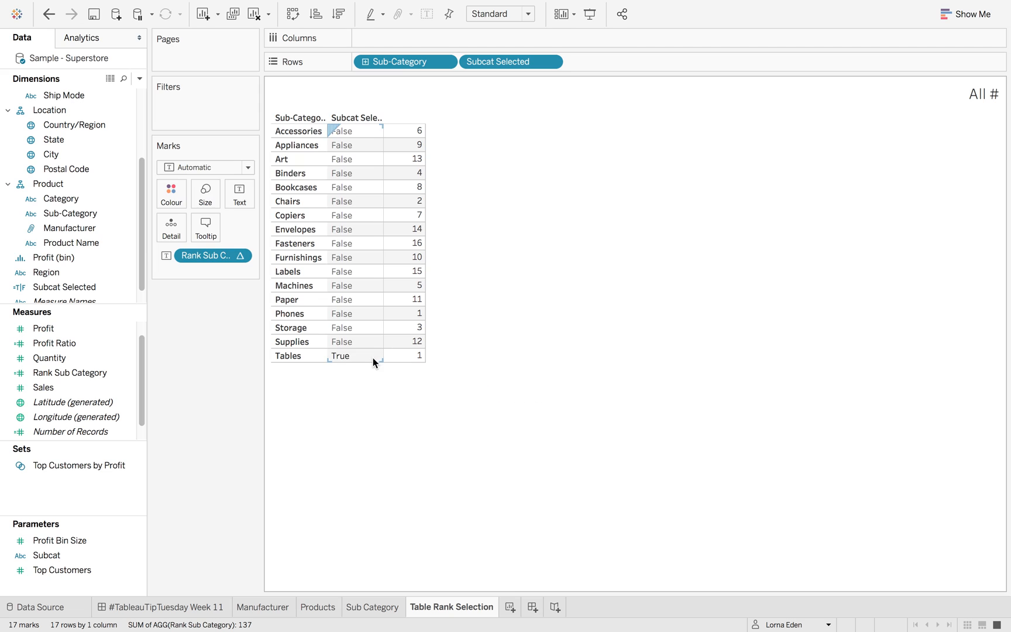
{"action": "mouse_move", "coordinate": [362, 360]}
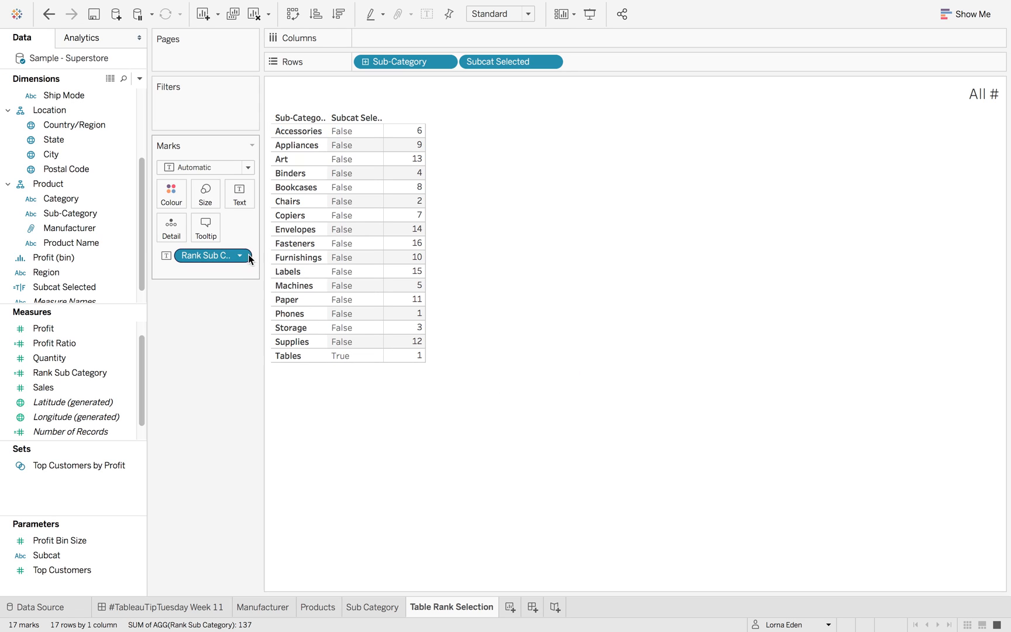
{"action": "left_click", "coordinate": [240, 255]}
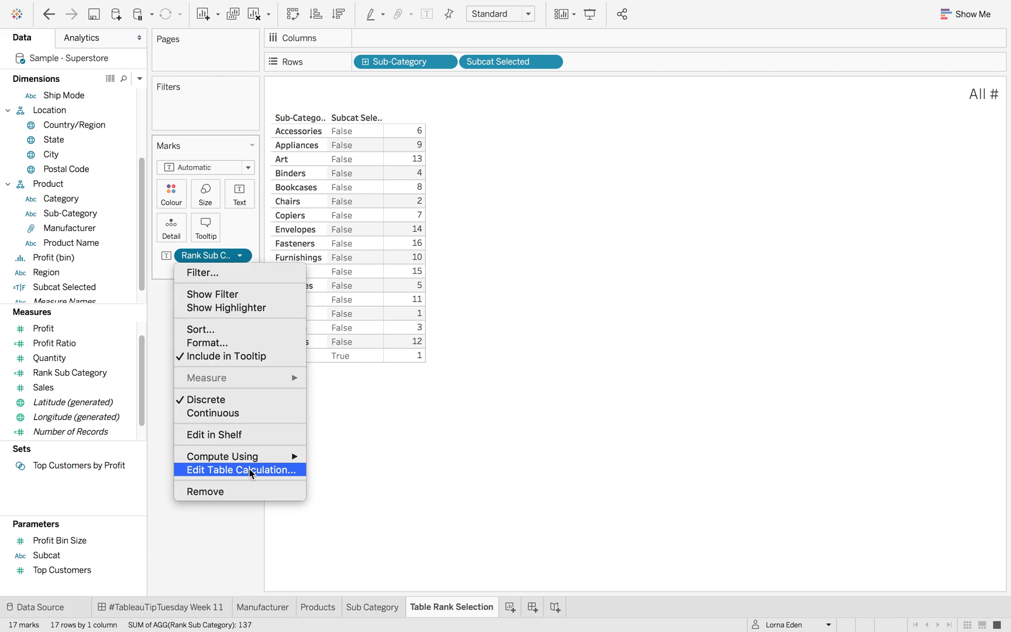
{"action": "left_click", "coordinate": [239, 470]}
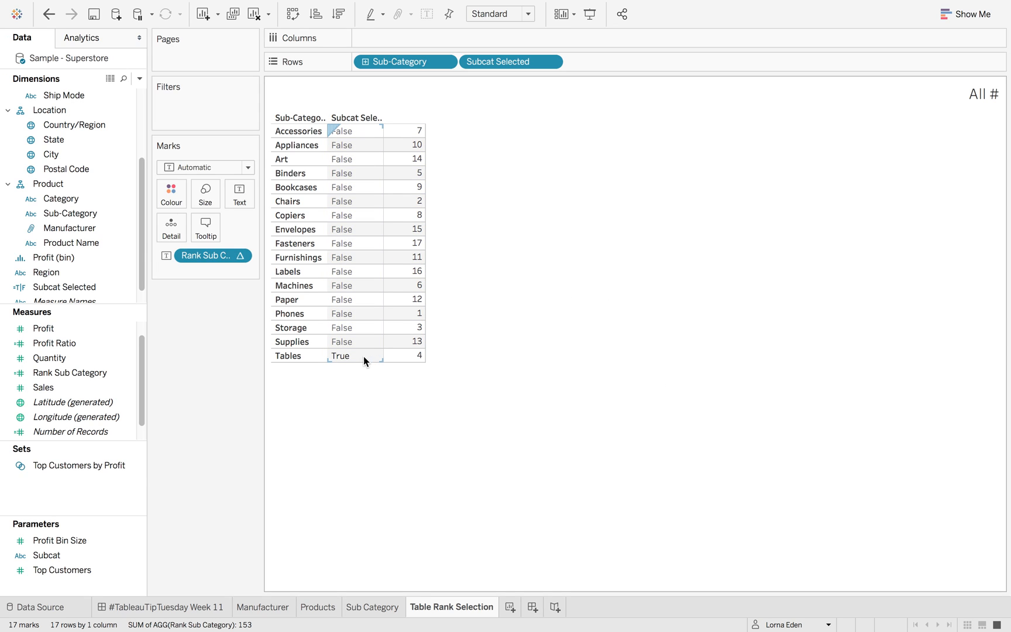
{"action": "mouse_move", "coordinate": [350, 360]}
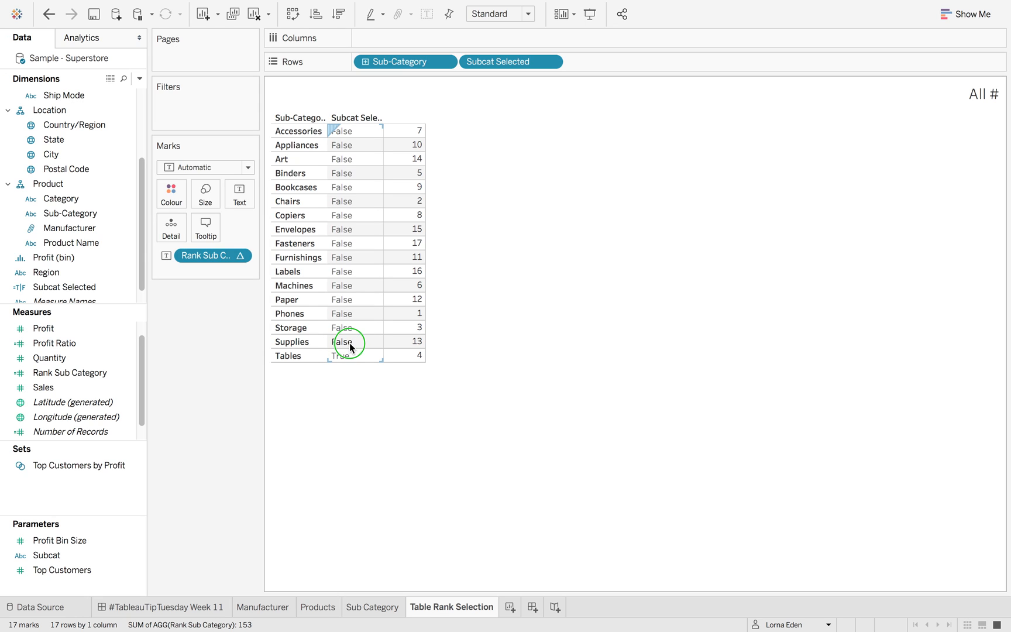
- Select Supplies then Tables to verify Tables is flagged True at rank 4
{"action": "left_click", "coordinate": [351, 342]}
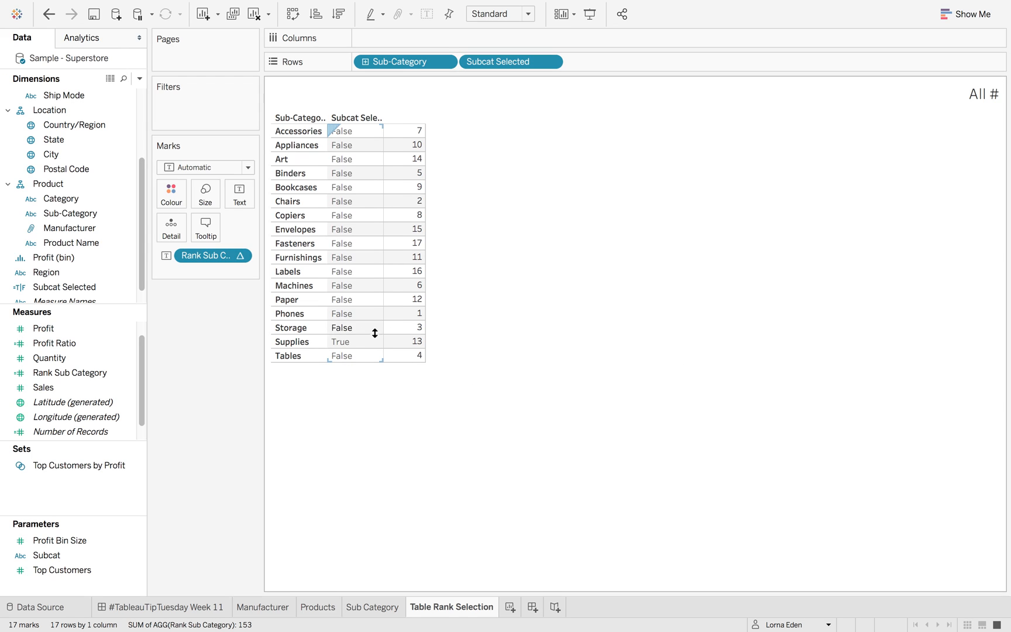
{"action": "left_click", "coordinate": [349, 355]}
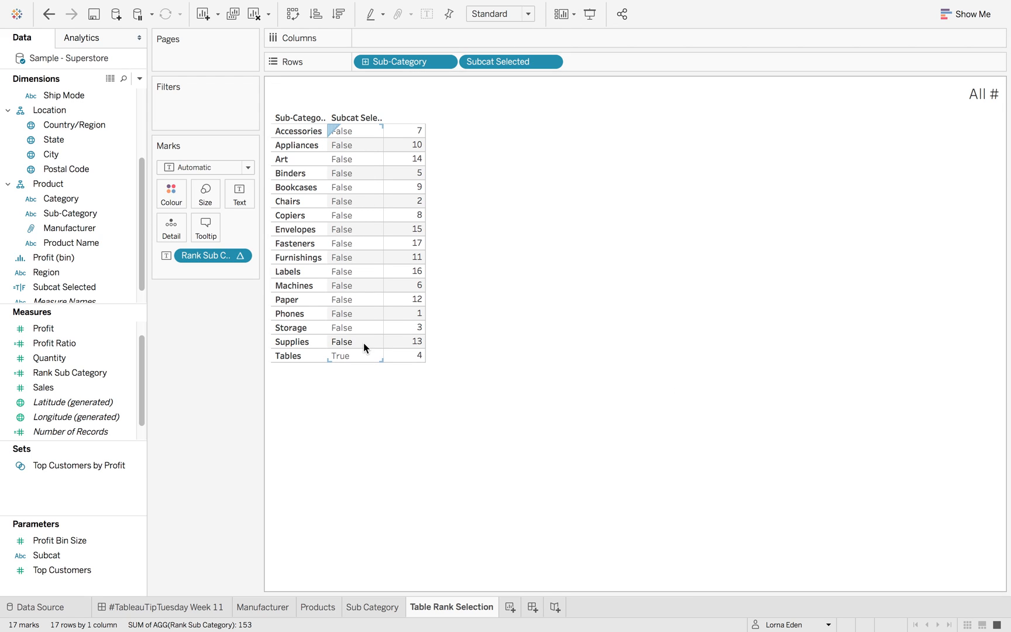
{"action": "mouse_move", "coordinate": [366, 181]}
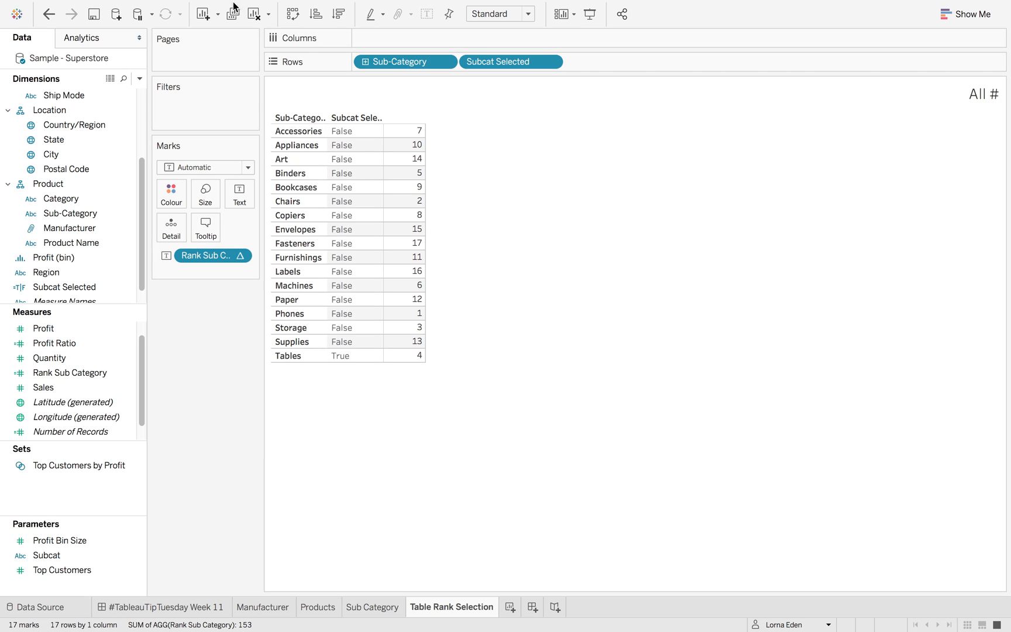
- Untick Table Rank Selection as a source sheet of the parameter action
{"action": "left_click", "coordinate": [238, 9]}
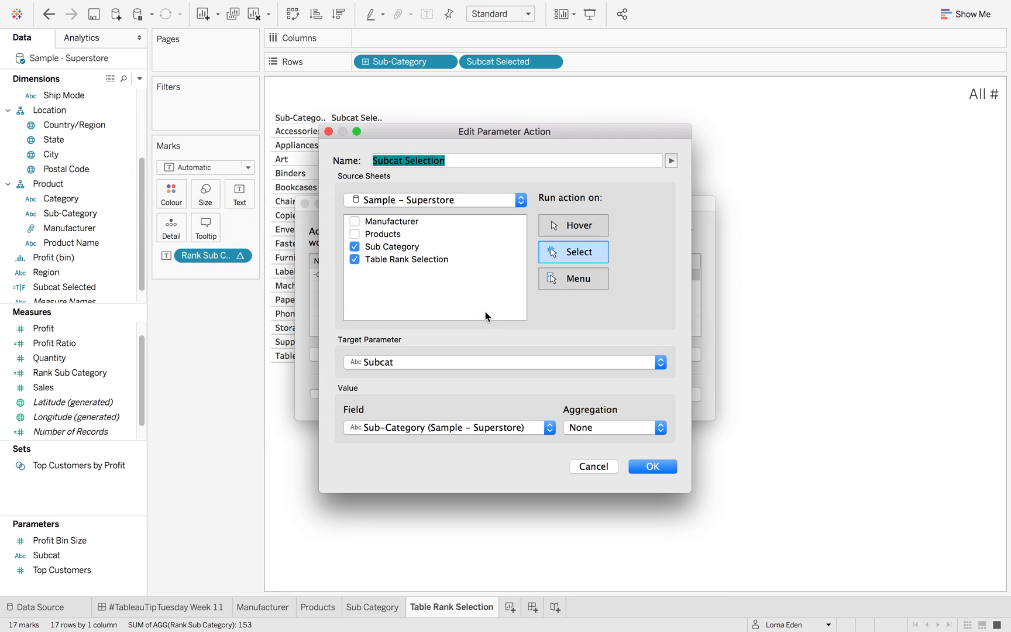
{"action": "left_click", "coordinate": [354, 259]}
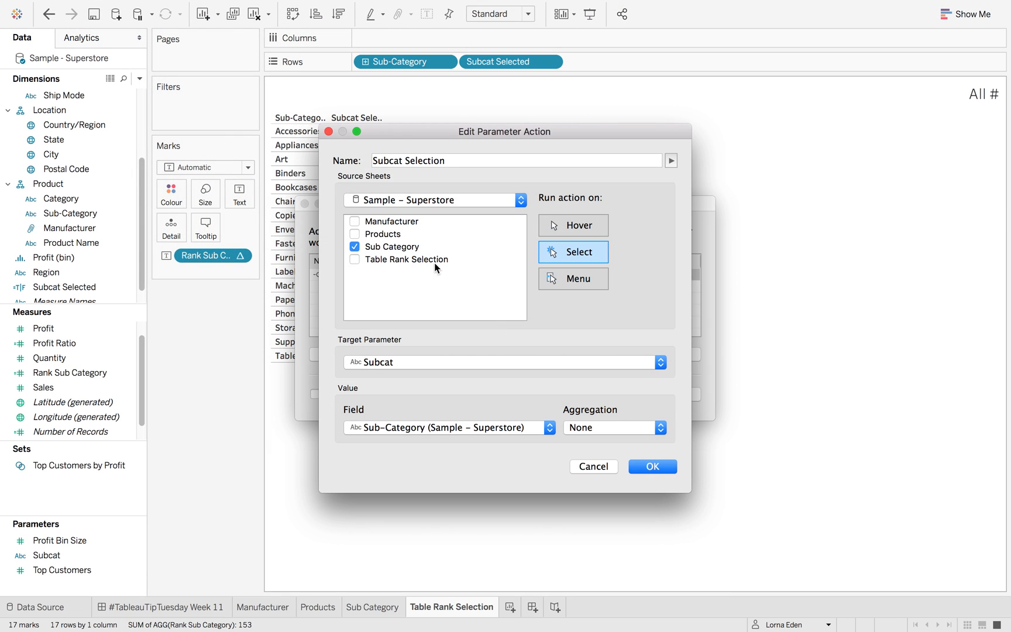
{"action": "left_click", "coordinate": [652, 466]}
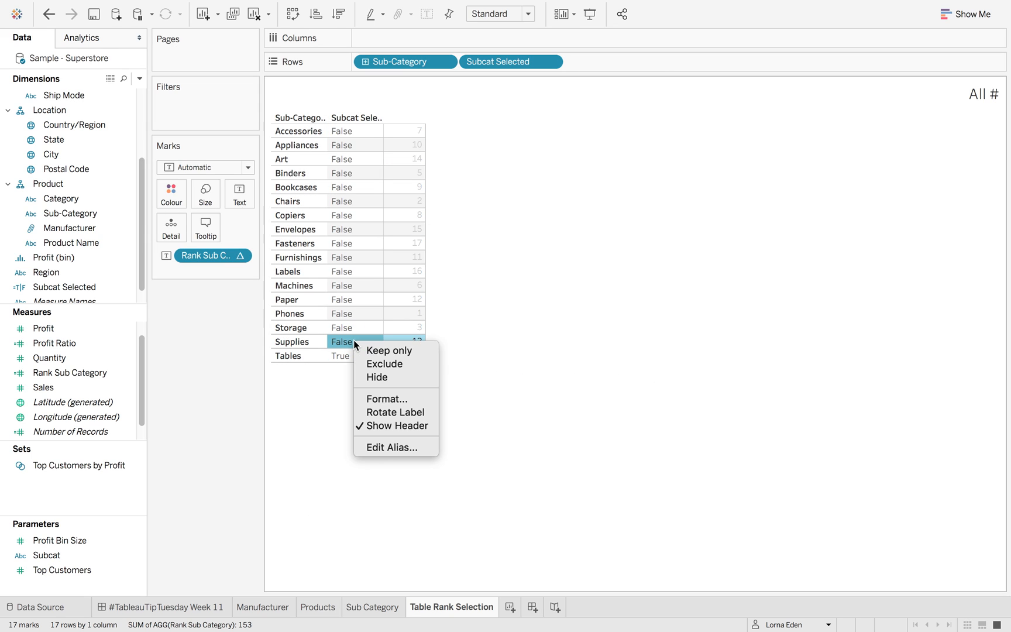
- Keep only the True row, leaving Tables at rank 4 under the Tables # title
{"action": "left_click", "coordinate": [388, 350]}
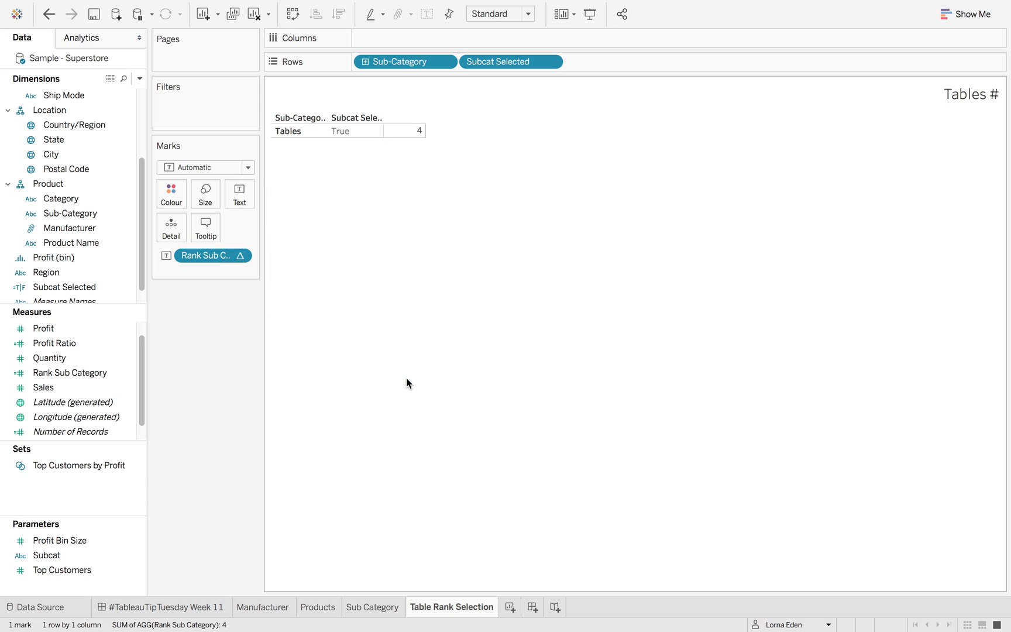
{"action": "left_click", "coordinate": [294, 131]}
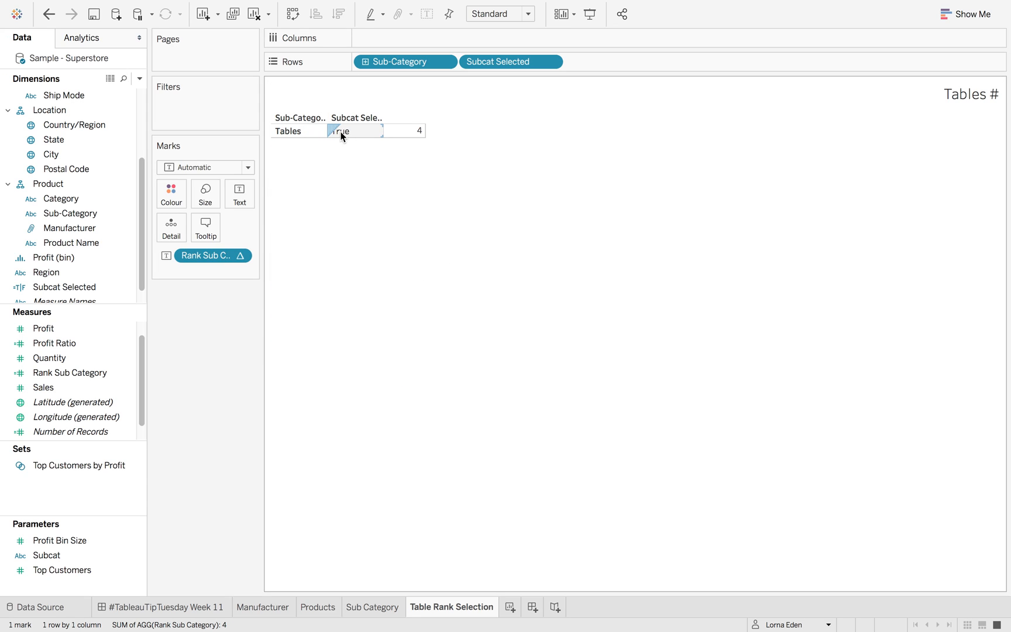
{"action": "mouse_move", "coordinate": [407, 134]}
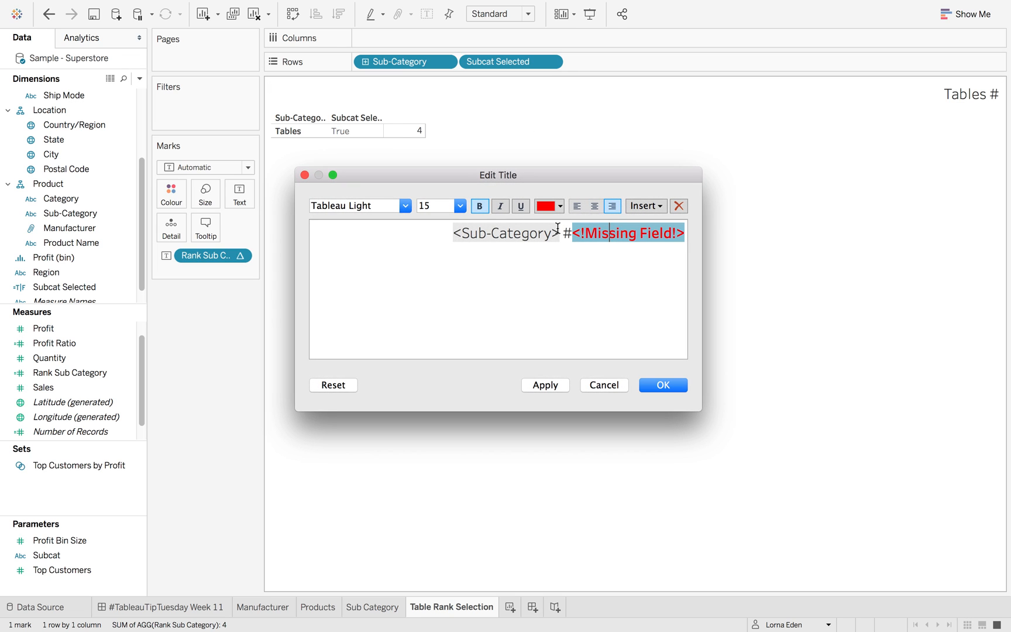
- Insert AGG(Rank Sub Category) into the rank sheet title so it reads 'Tables #4'
{"action": "left_click", "coordinate": [645, 206]}
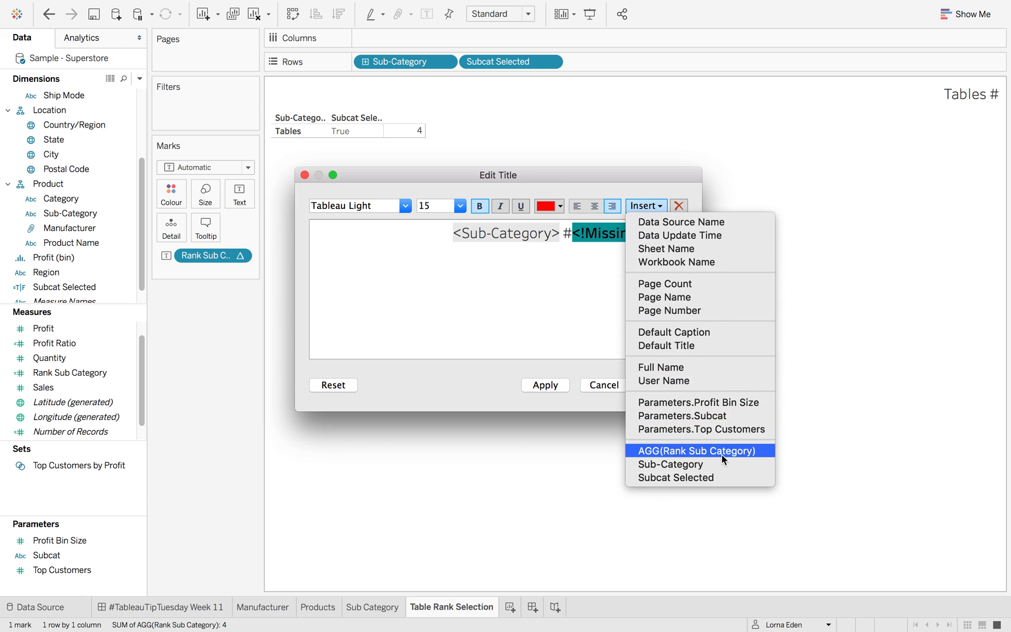
{"action": "left_click", "coordinate": [699, 451]}
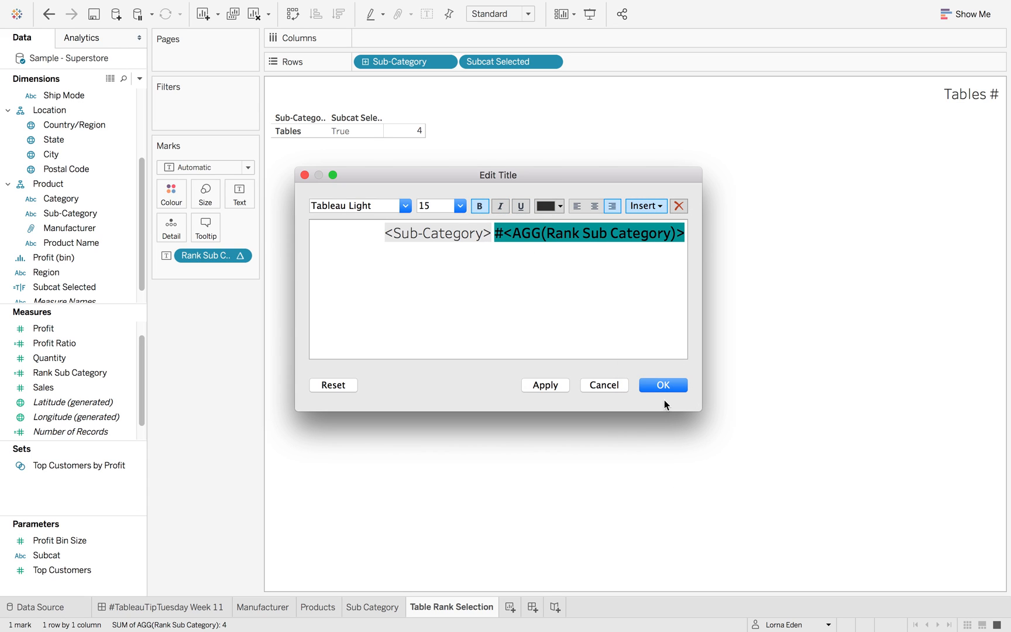
{"action": "left_click", "coordinate": [663, 385]}
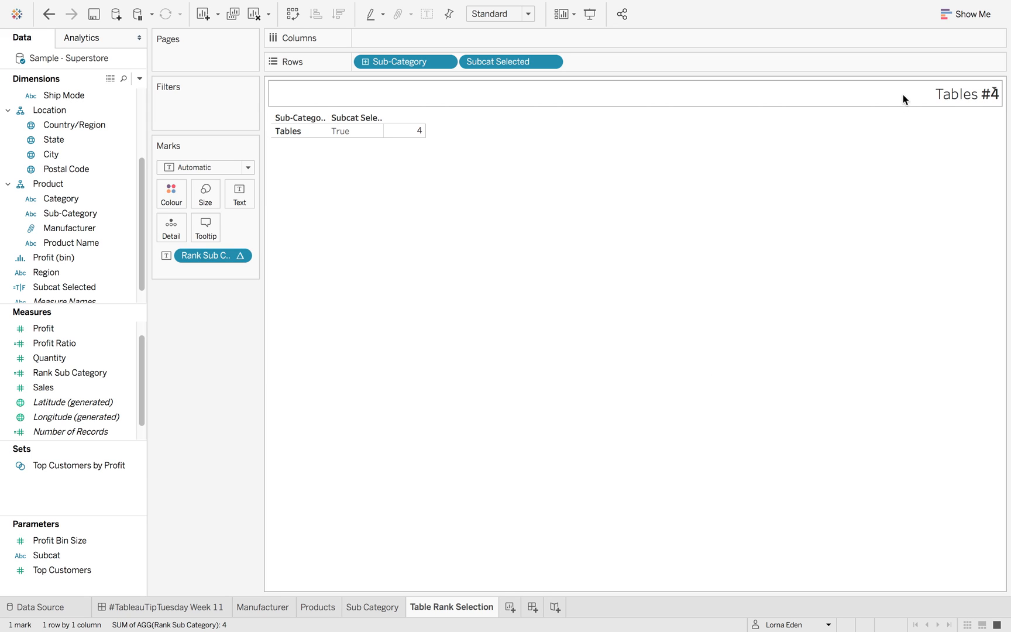
{"action": "left_click", "coordinate": [372, 607]}
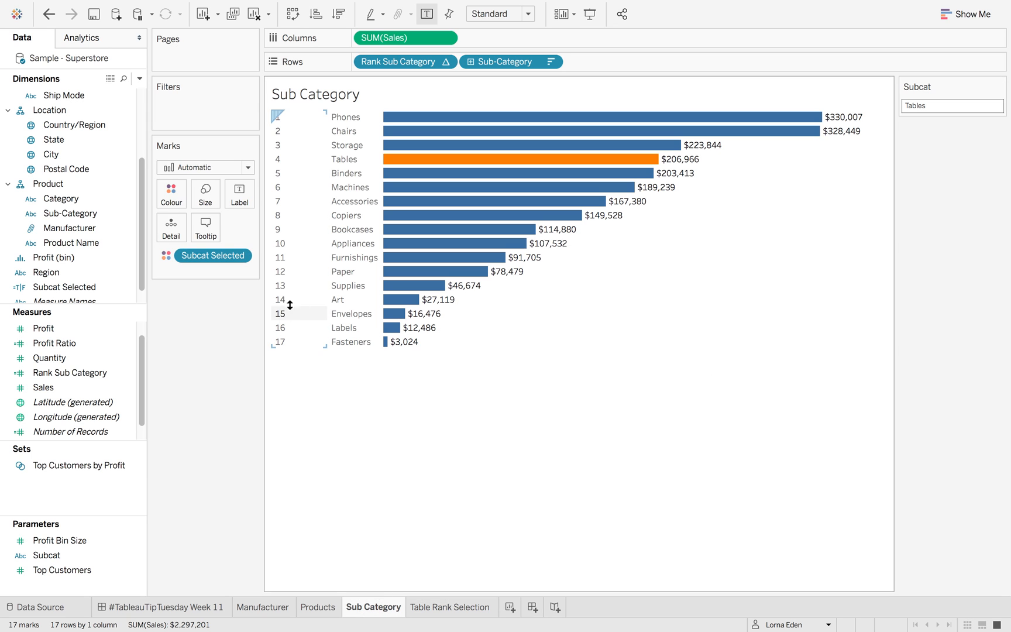
- Filter the Products sheet by Subcat Selected, listing all database values and keeping only True
{"action": "left_click", "coordinate": [317, 608]}
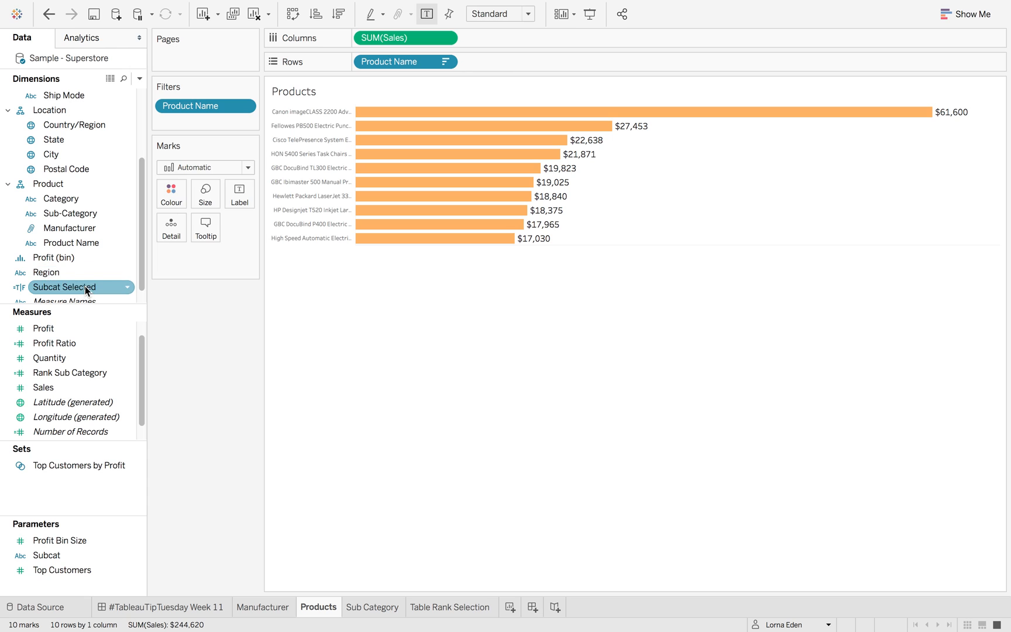
{"action": "left_click", "coordinate": [63, 286]}
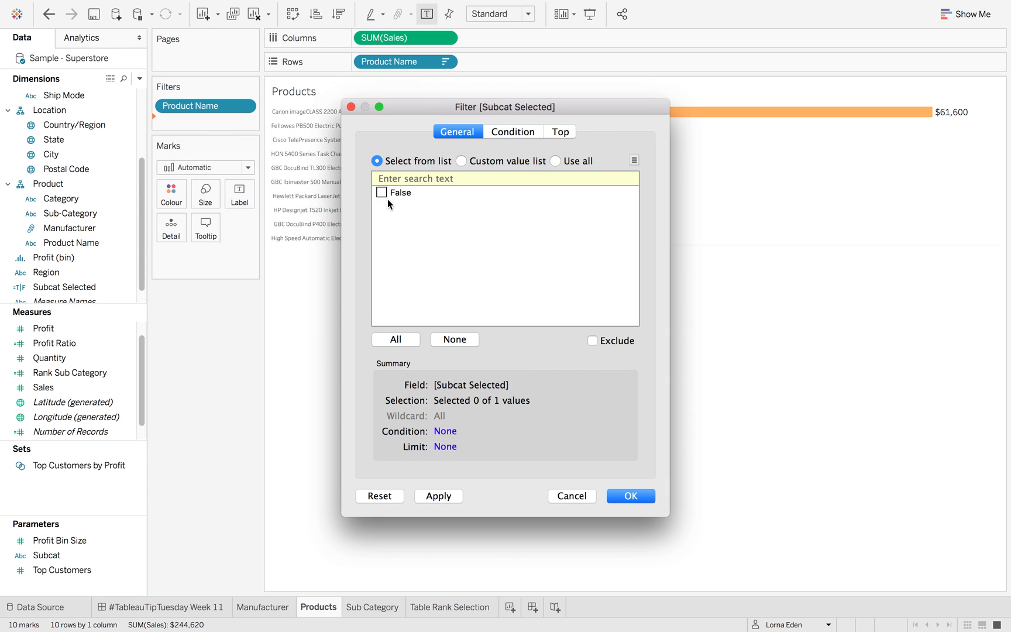
{"action": "mouse_move", "coordinate": [438, 241]}
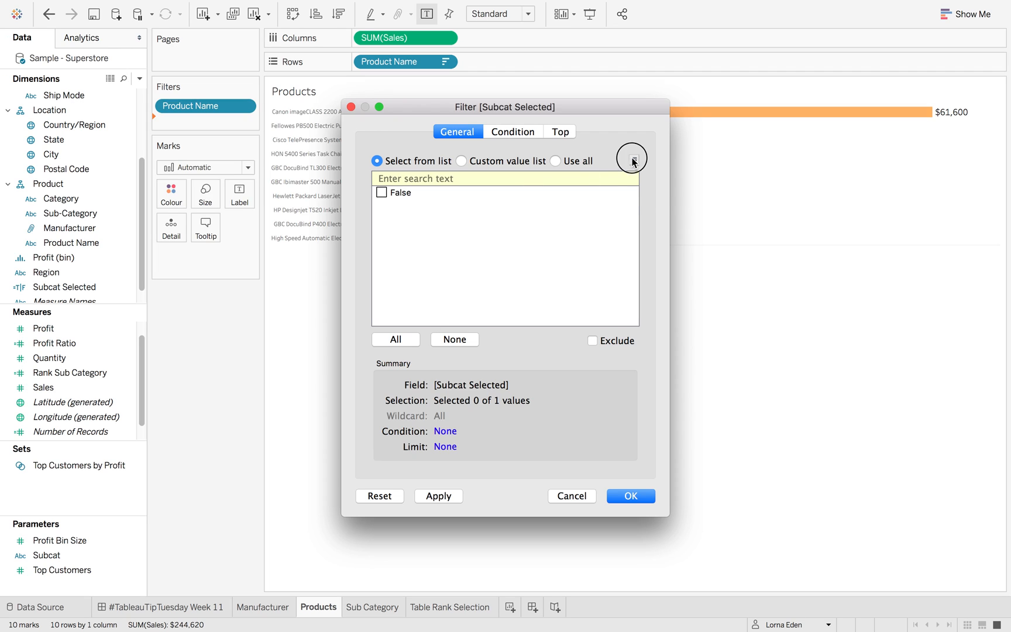
{"action": "left_click", "coordinate": [634, 159]}
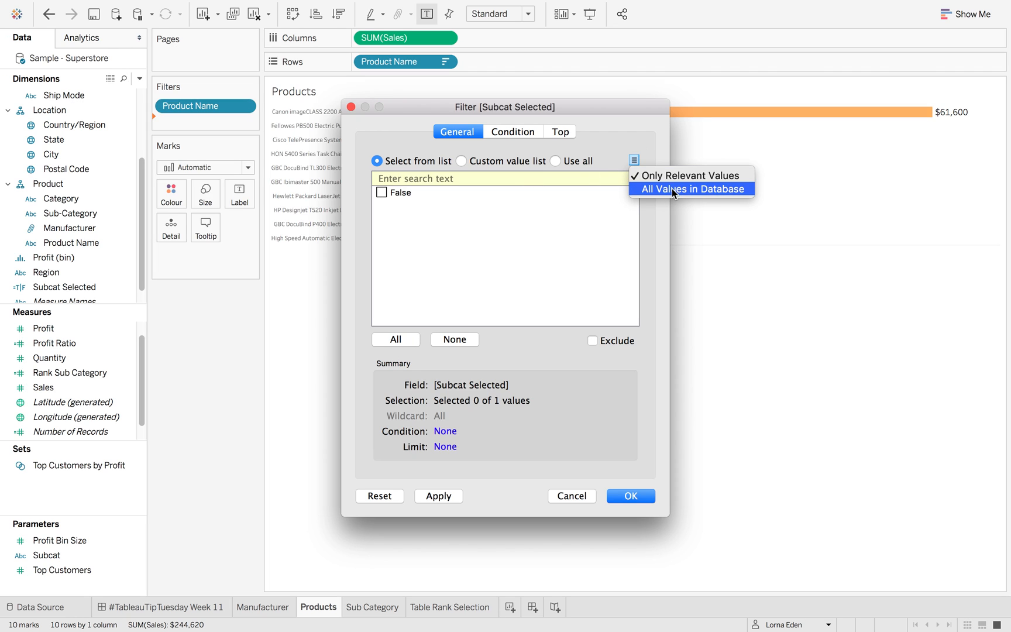
{"action": "left_click", "coordinate": [691, 188]}
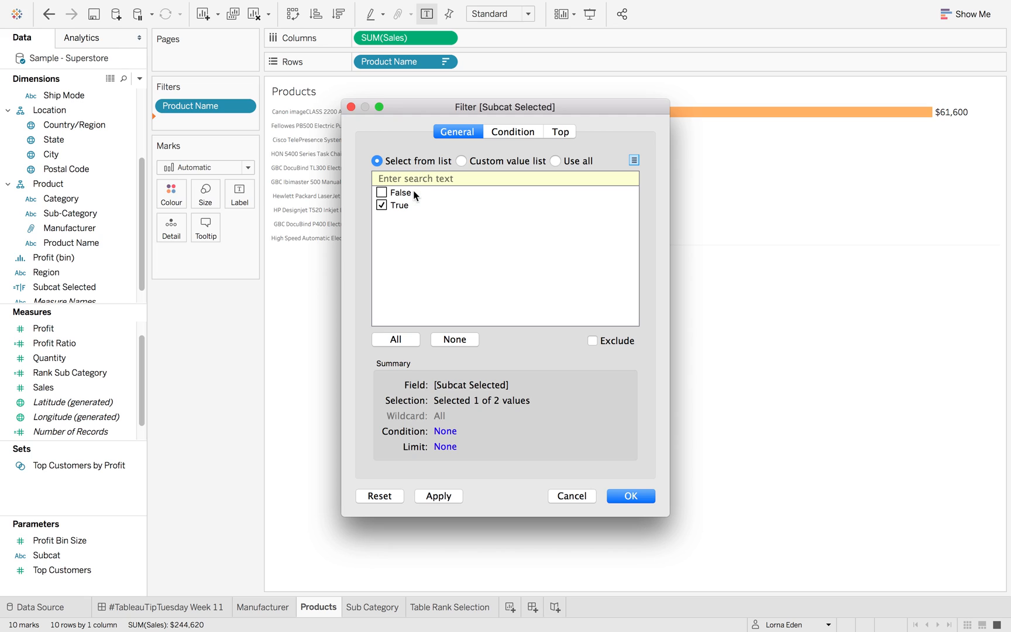
{"action": "left_click", "coordinate": [630, 496]}
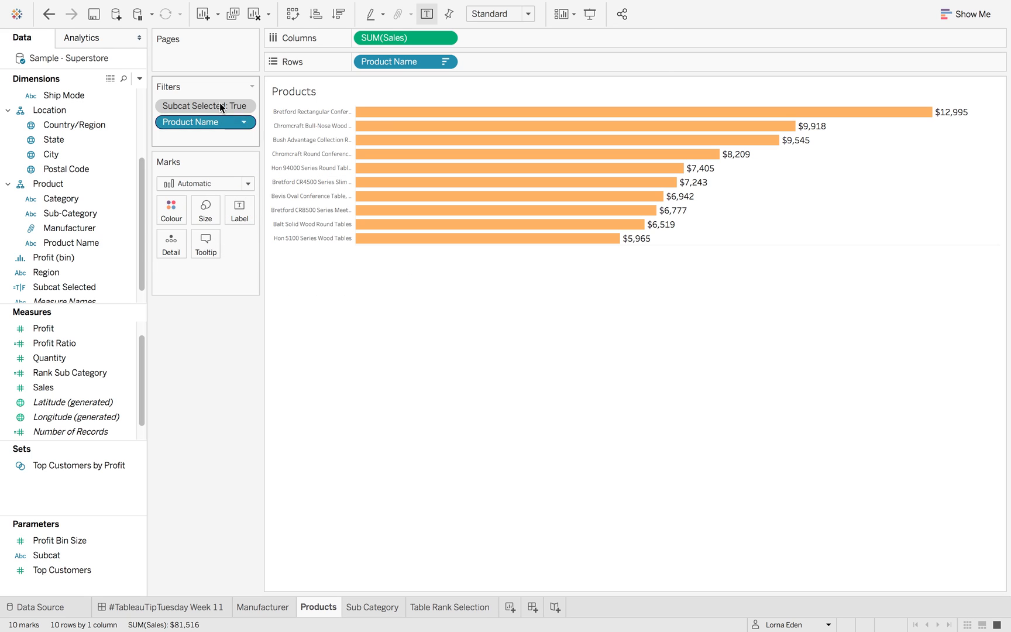
- Filter the Manufacturer sheet by Subcat Selected, keeping only True
{"action": "left_click", "coordinate": [264, 608]}
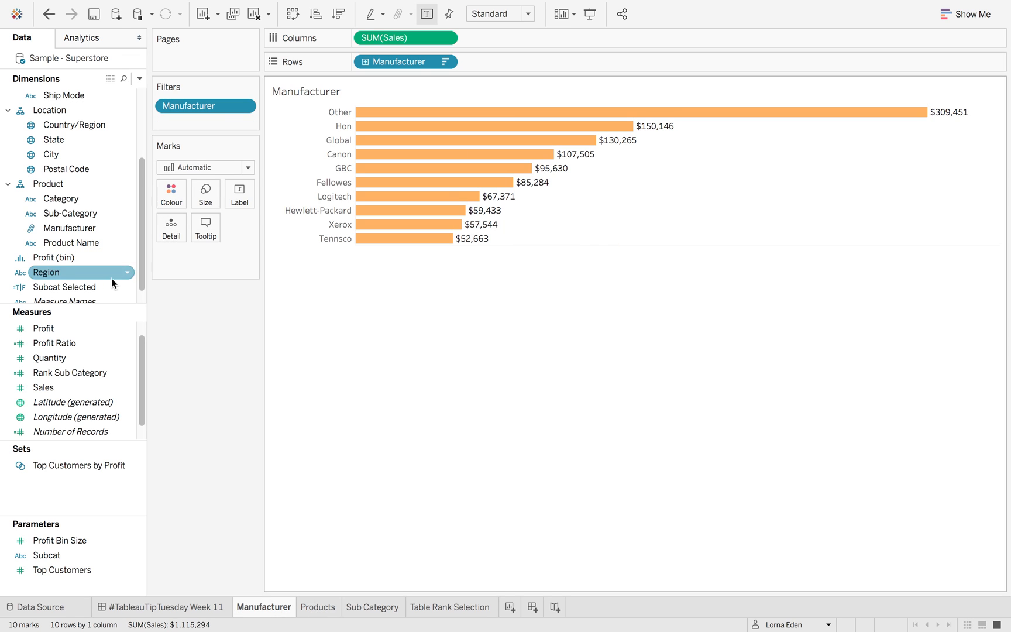
{"action": "left_click", "coordinate": [64, 287]}
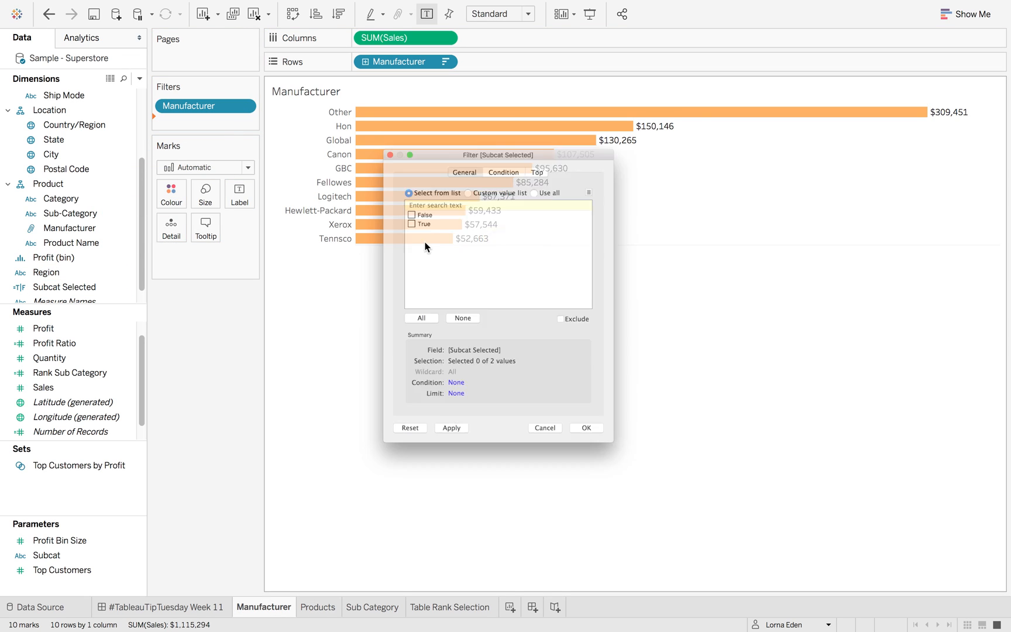
{"action": "left_click", "coordinate": [382, 205]}
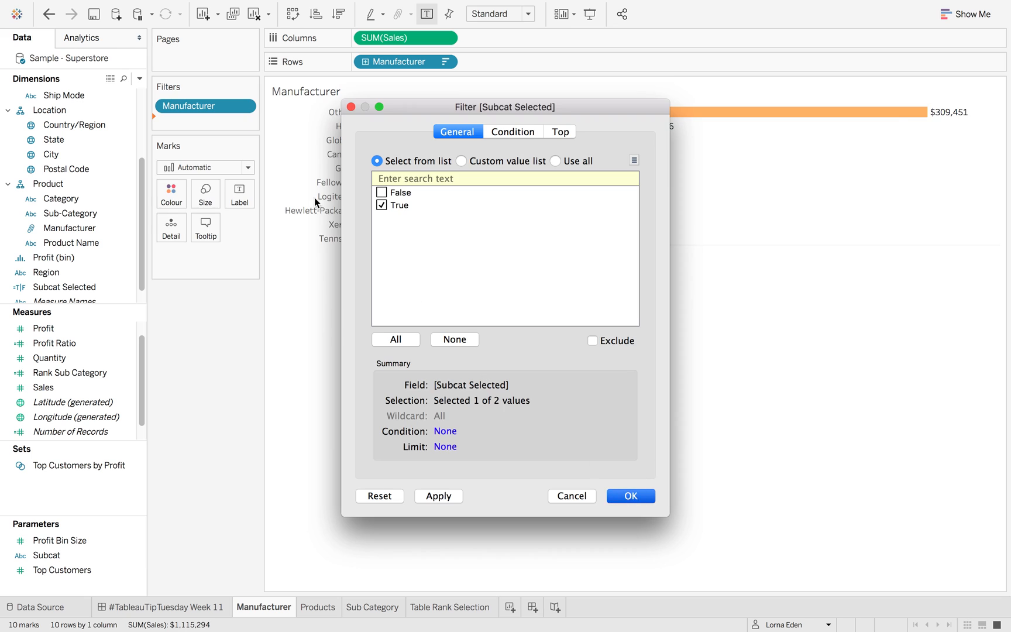
{"action": "left_click", "coordinate": [629, 496]}
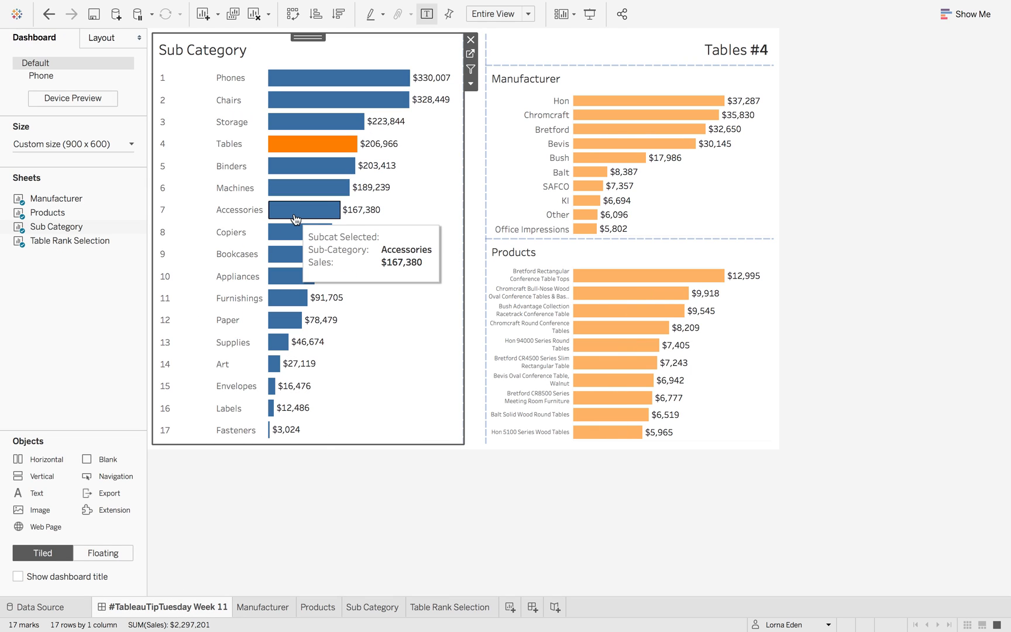
- Select the Accessories bar so the dashboard retitles to 'Accessories #7' with its top-ten charts
{"action": "left_click", "coordinate": [304, 209]}
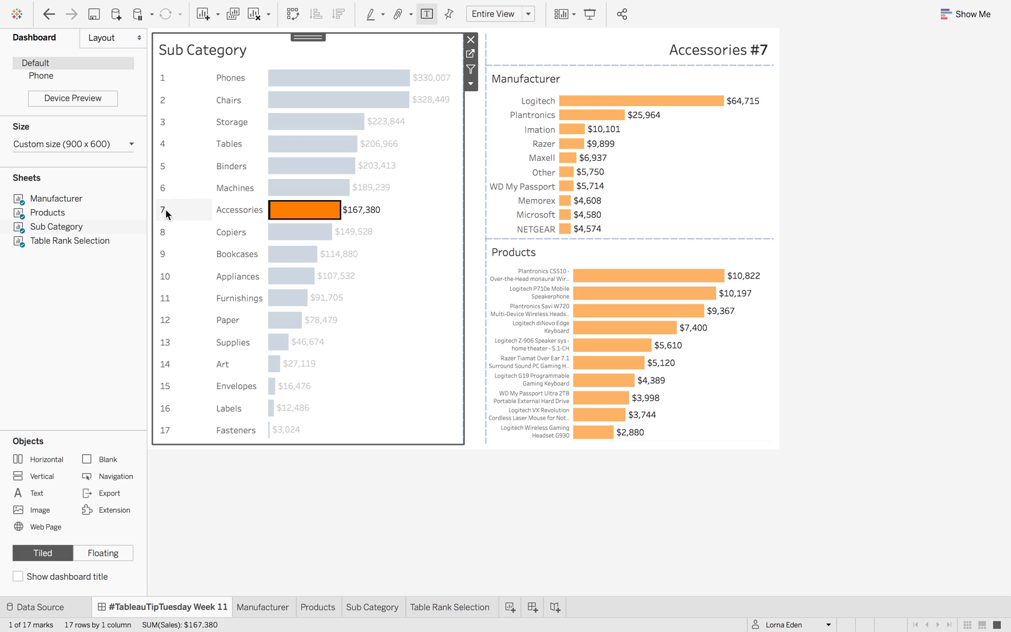